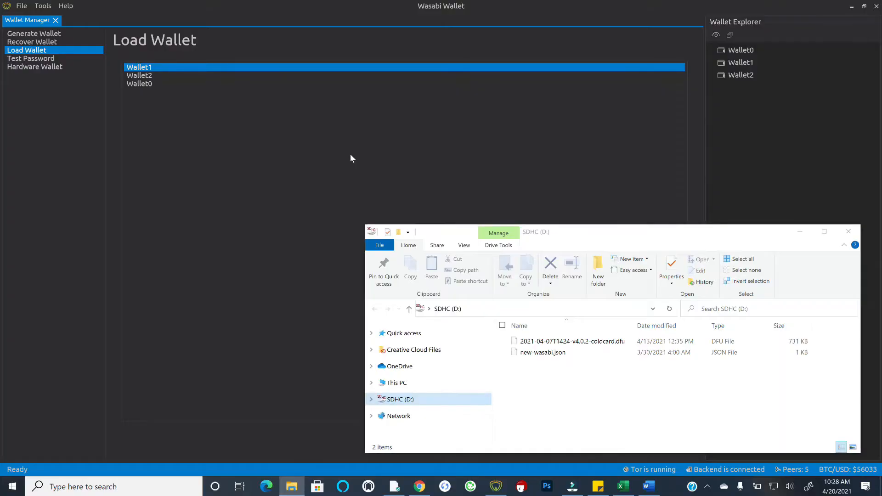
pyautogui.moveTo(439, 13)
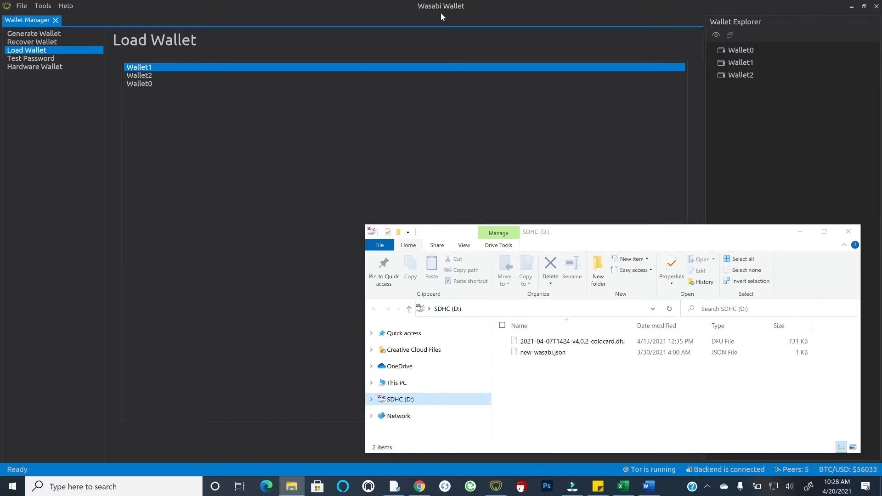
pyautogui.moveTo(451, 15)
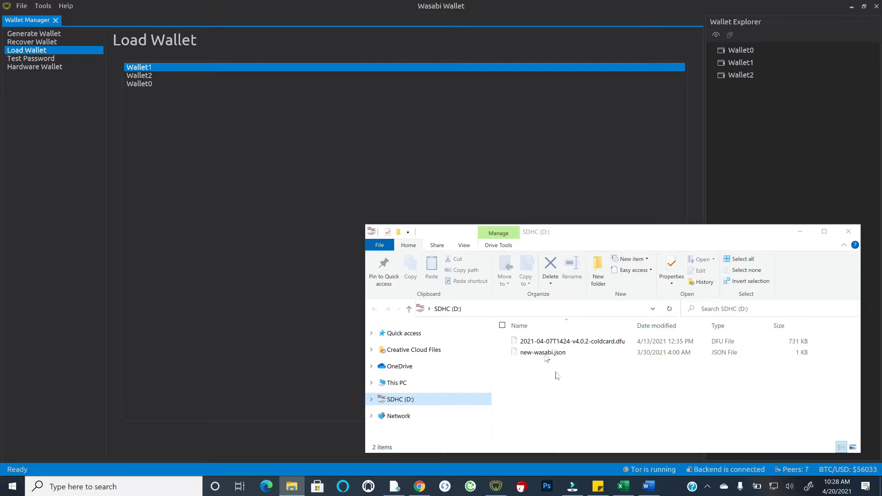
pyautogui.moveTo(544, 353)
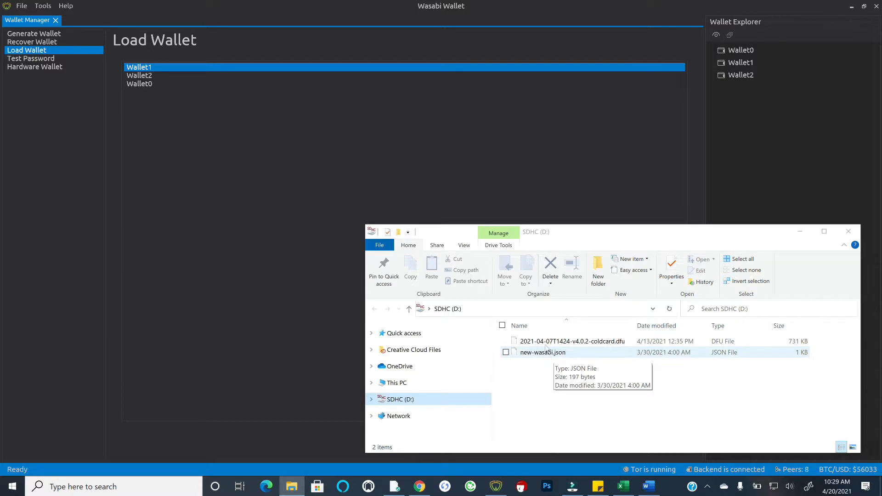
pyautogui.moveTo(539, 346)
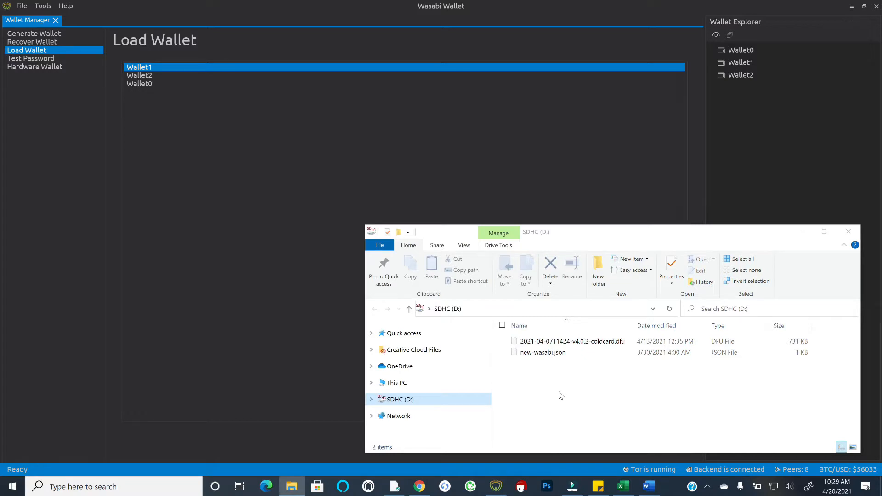
pyautogui.moveTo(603, 184)
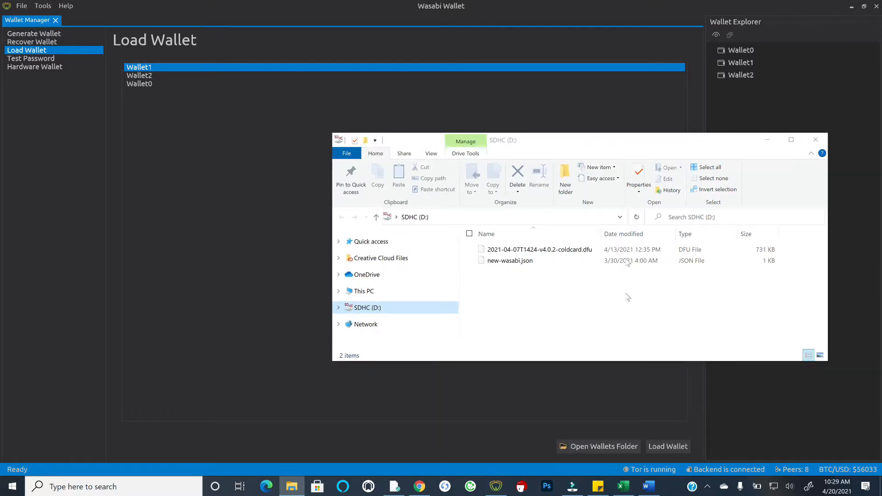
pyautogui.moveTo(574, 443)
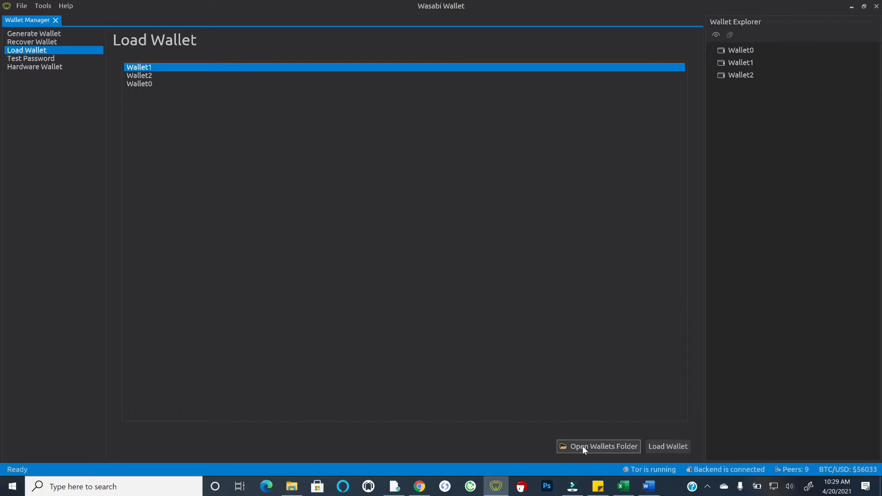
# Open Wasabi's Wallets folder in File Explorer from the Load Wallet page.
pyautogui.click(598, 447)
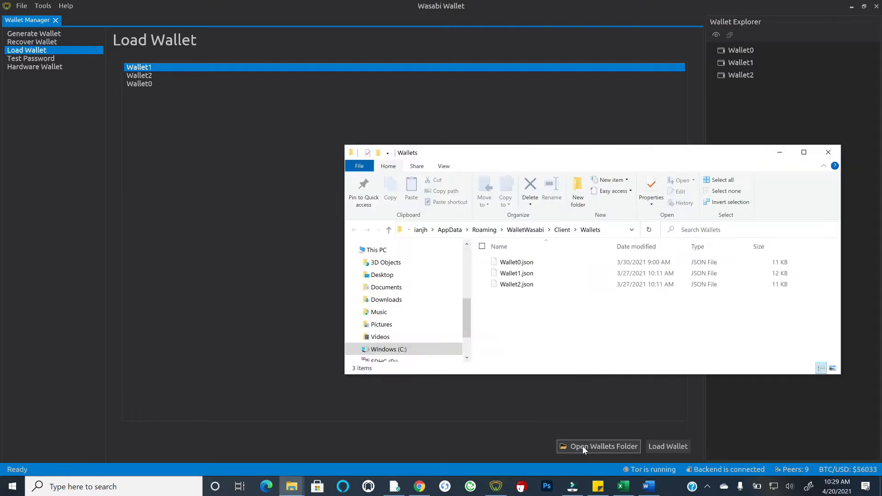
pyautogui.moveTo(530, 192)
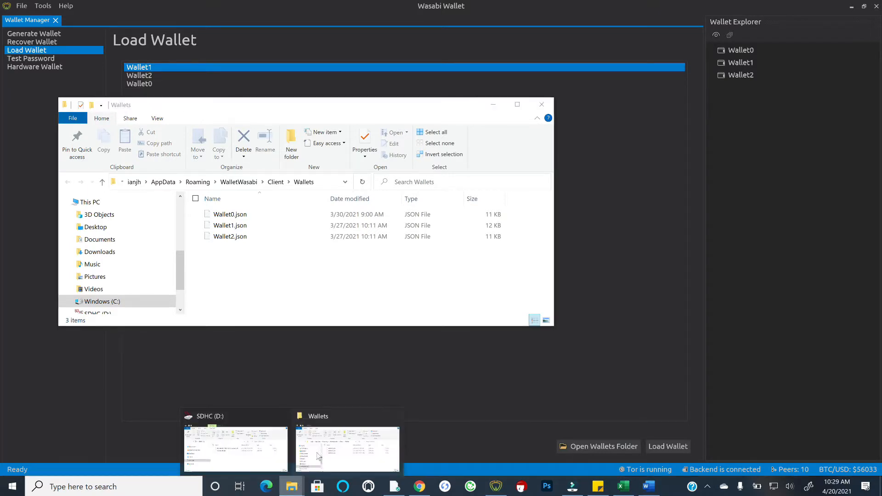
# Copy new-wasabi.json from the SD card window into the Wallets folder.
pyautogui.click(235, 446)
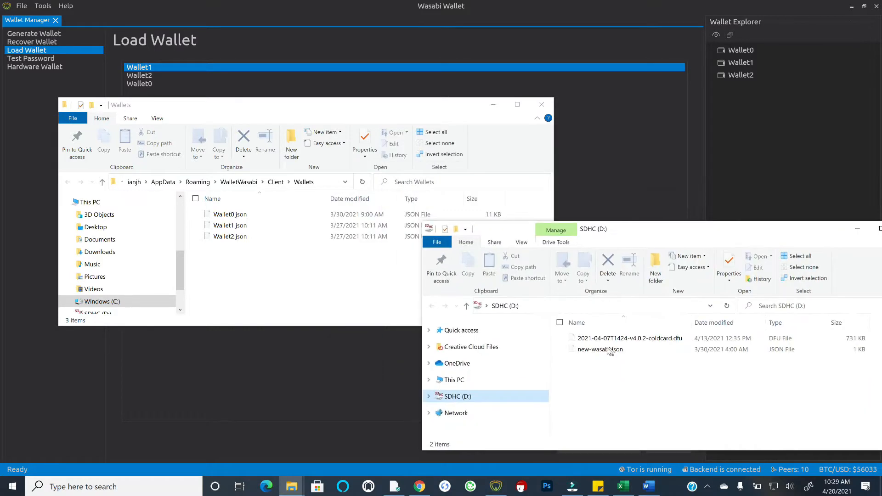
pyautogui.click(600, 349)
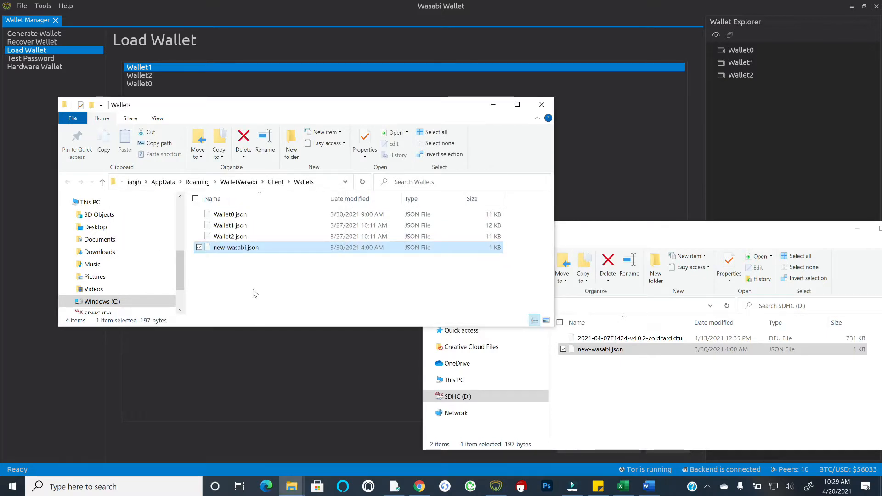
pyautogui.moveTo(245, 266)
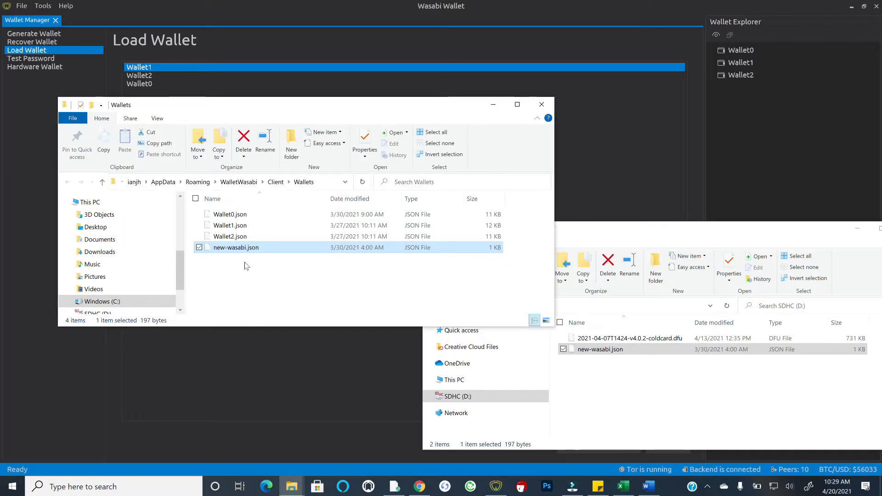
pyautogui.moveTo(370, 283)
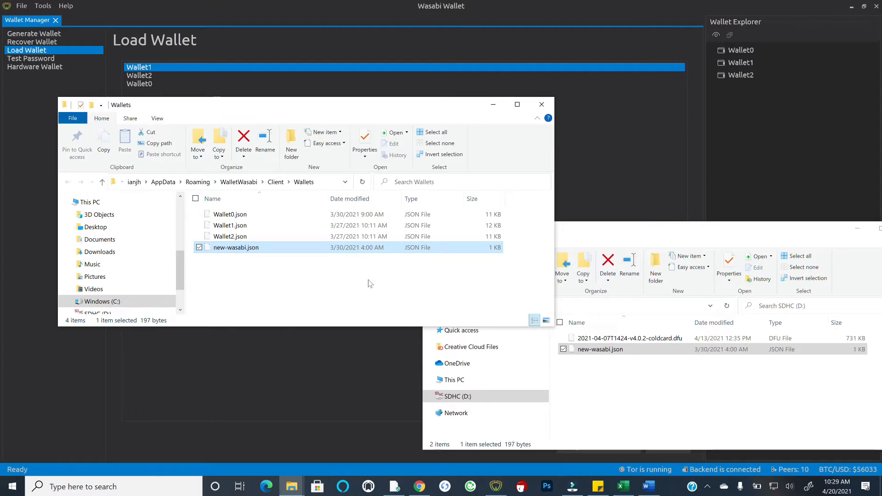
pyautogui.moveTo(318, 283)
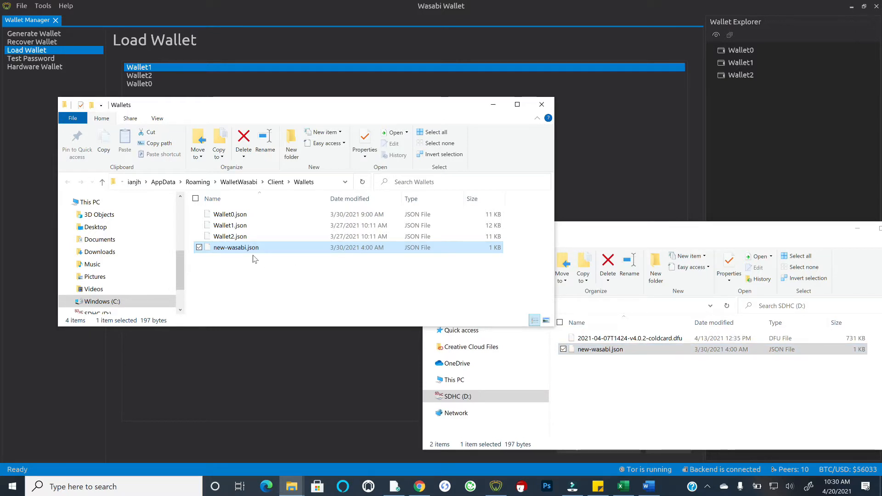
pyautogui.moveTo(444, 248)
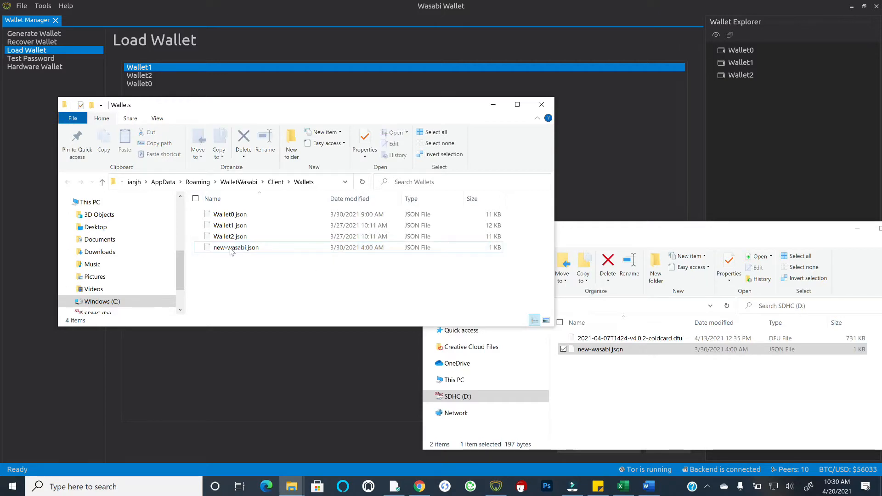
pyautogui.click(235, 248)
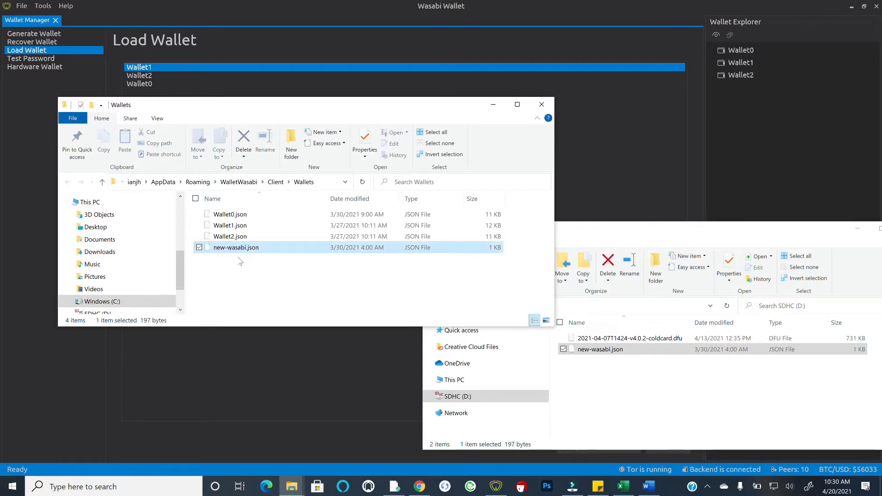
pyautogui.click(265, 142)
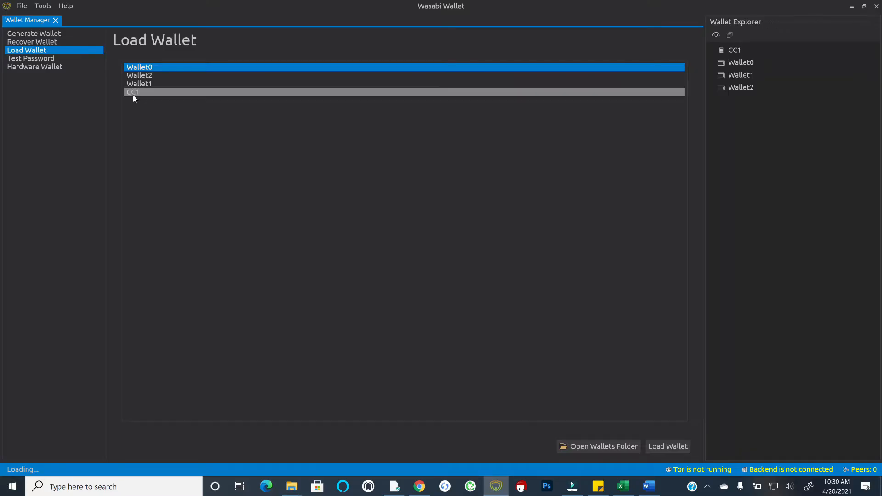
# Load the CC1 wallet from the wallet list and open it, showing a 0.00 BTC balance.
pyautogui.click(133, 92)
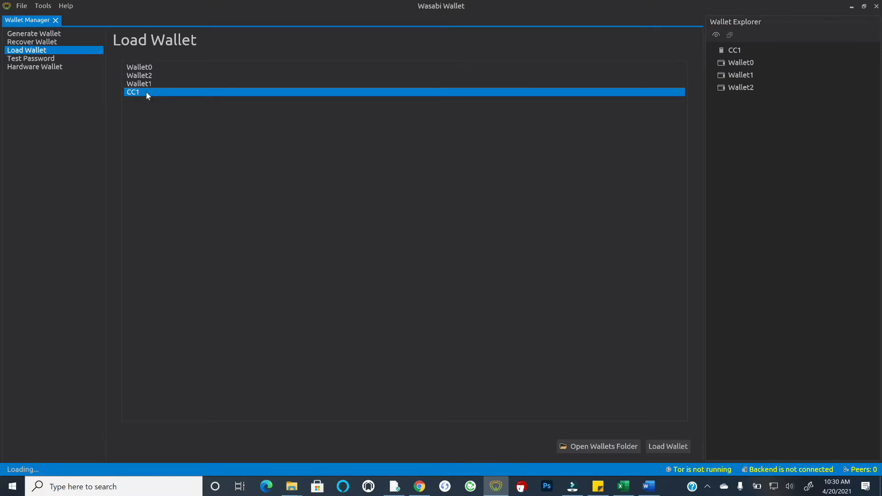
pyautogui.moveTo(668, 452)
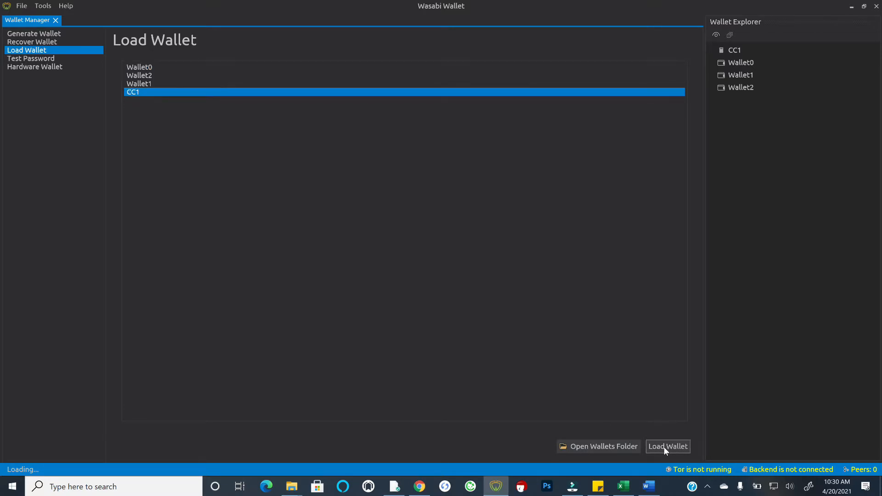
pyautogui.click(668, 446)
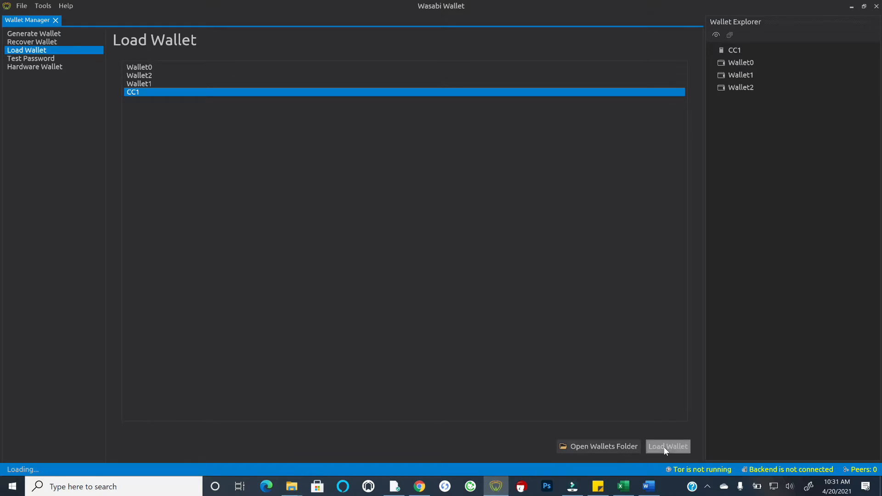
pyautogui.click(668, 446)
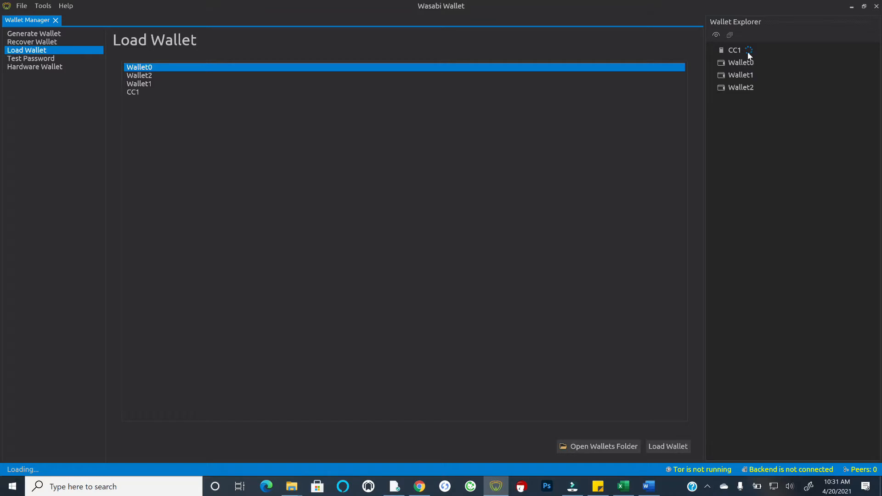
pyautogui.click(731, 51)
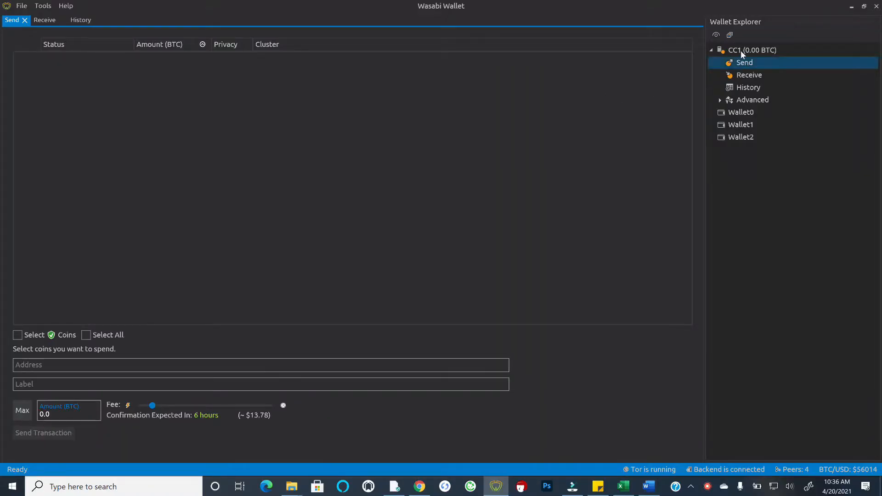
pyautogui.moveTo(770, 57)
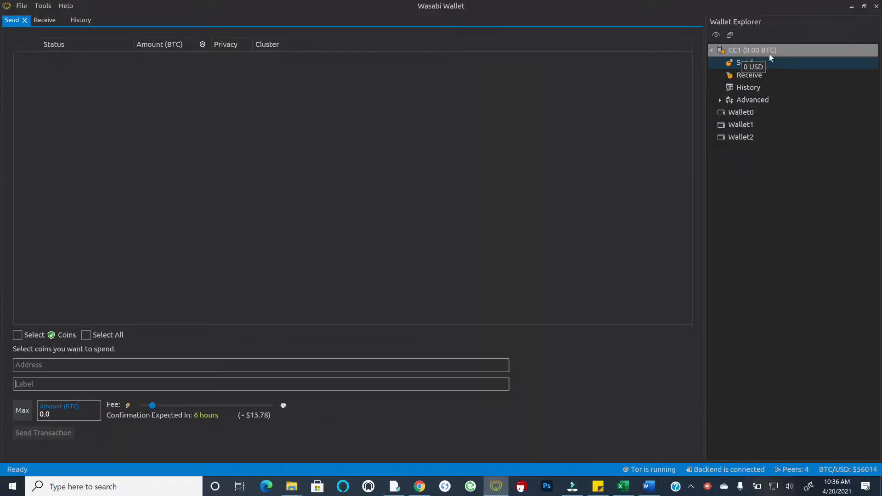
pyautogui.moveTo(482, 93)
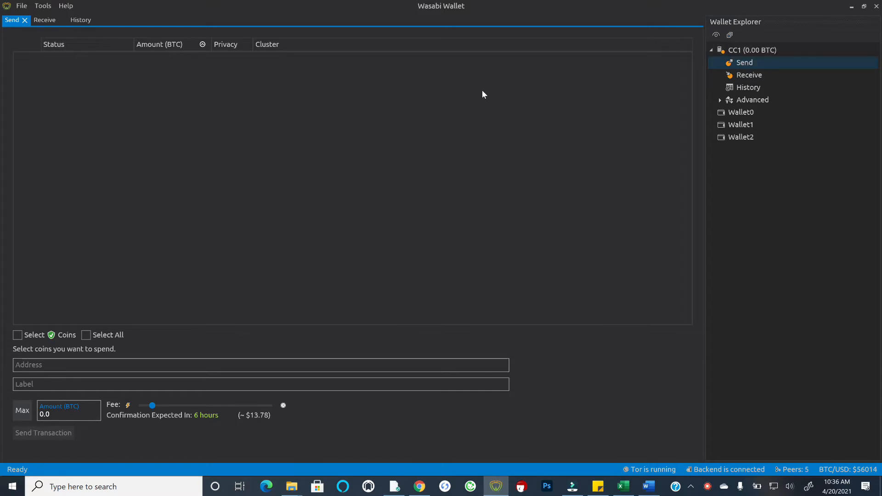
pyautogui.moveTo(416, 106)
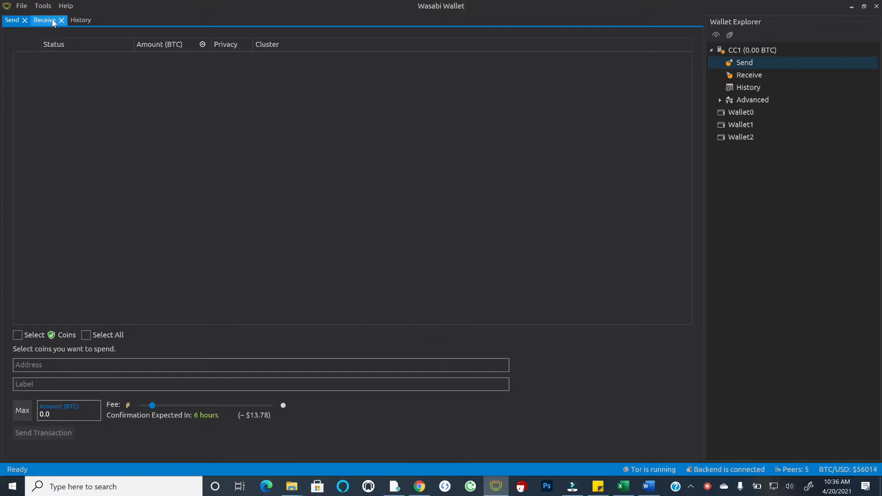
# Close CC1's History tab so the Send view is back in front.
pyautogui.click(81, 21)
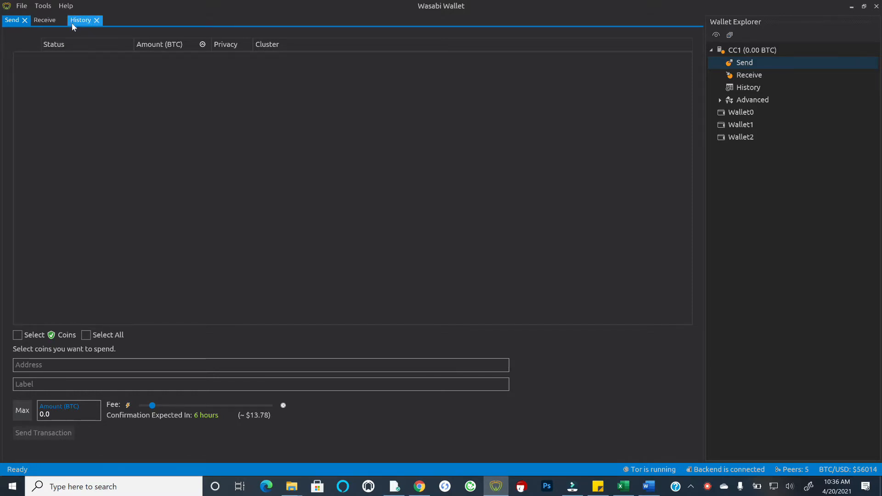
pyautogui.click(97, 20)
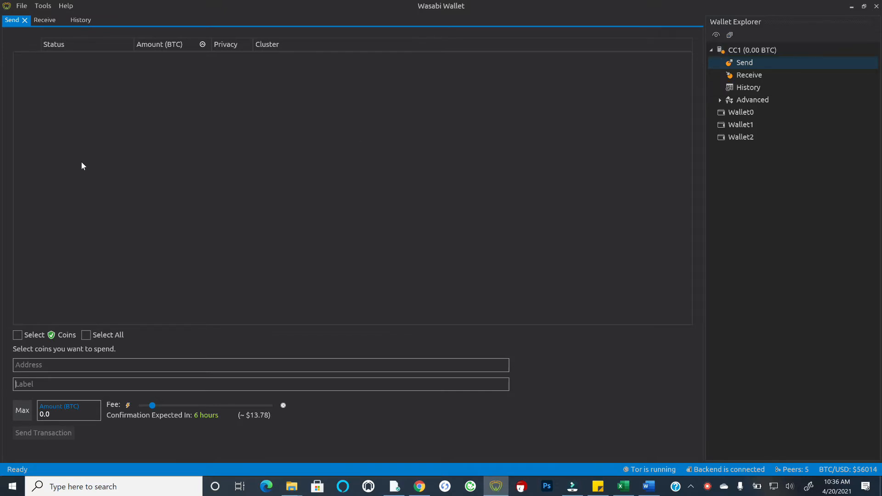
pyautogui.moveTo(26, 166)
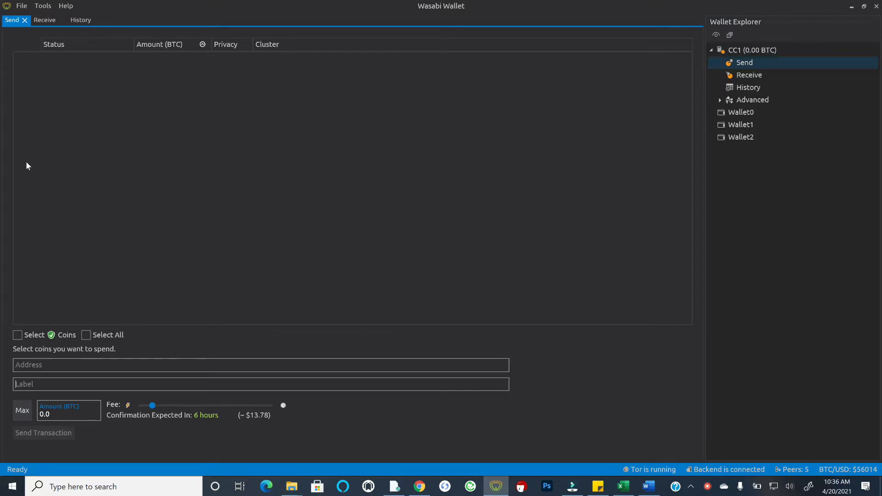
pyautogui.moveTo(204, 149)
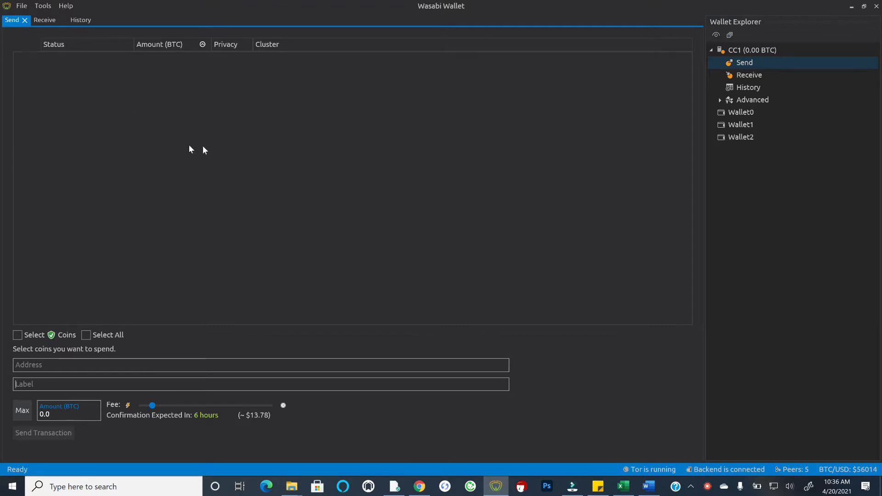
pyautogui.moveTo(666, 110)
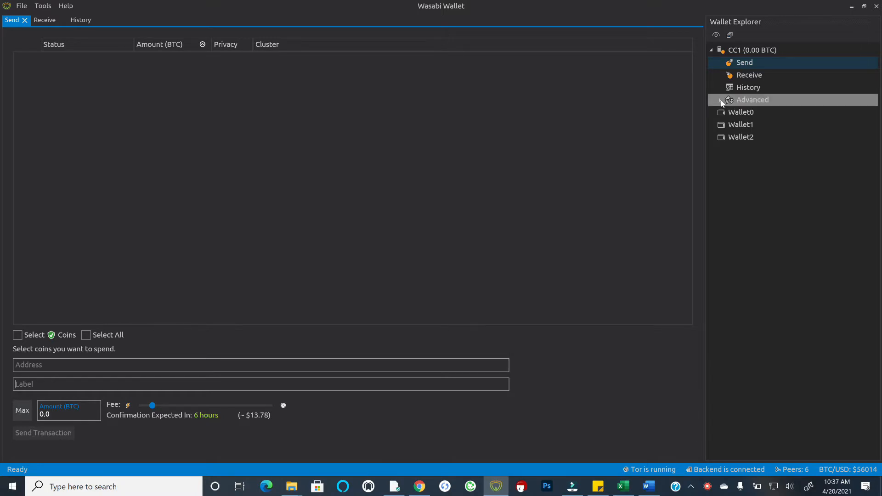
# Expand CC1's Advanced options and show its empty Build Transaction view.
pyautogui.click(751, 100)
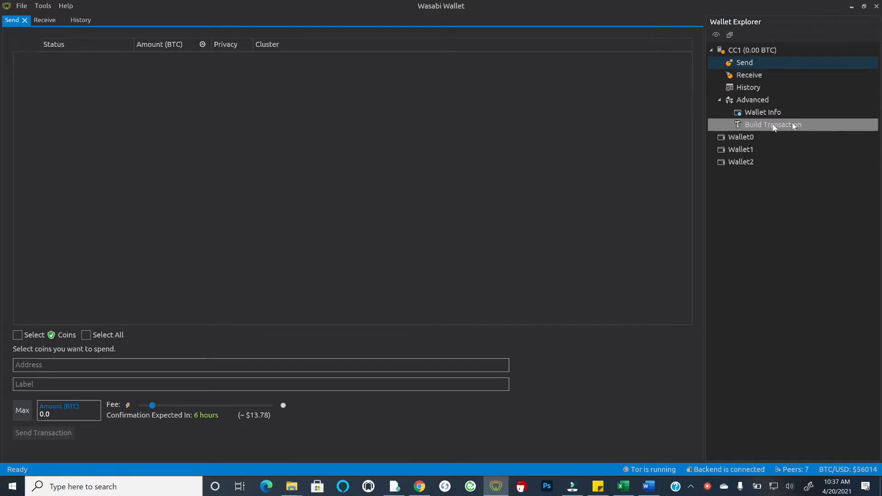
pyautogui.click(773, 125)
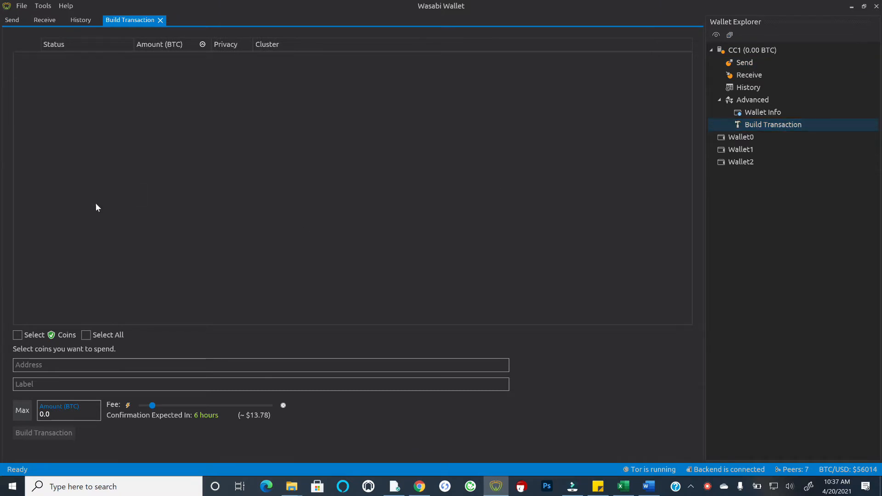
pyautogui.moveTo(90, 211)
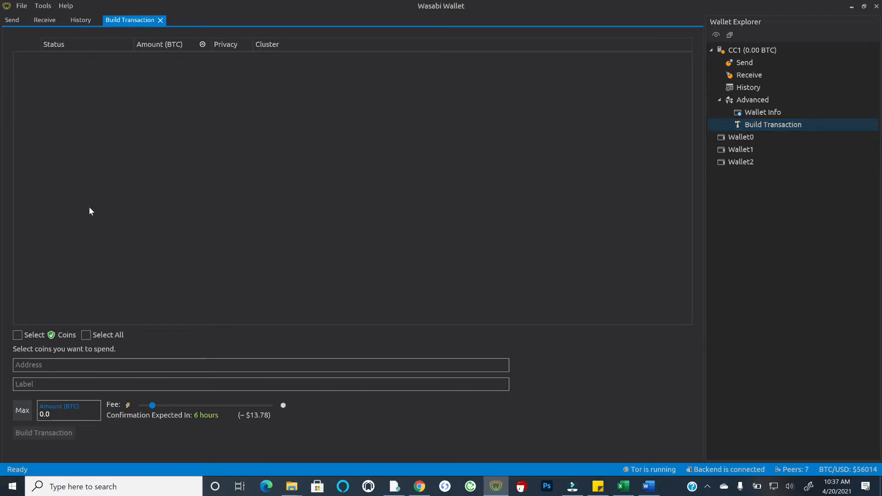
pyautogui.moveTo(114, 308)
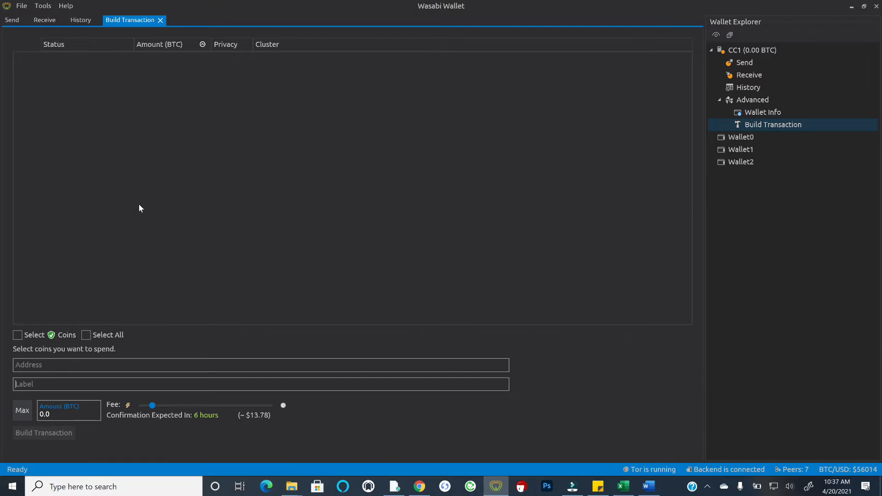
pyautogui.moveTo(427, 175)
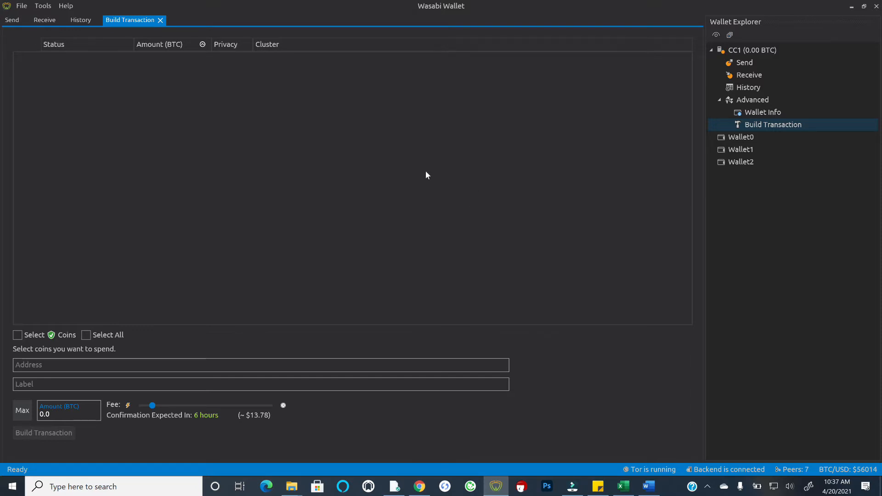
pyautogui.moveTo(737, 103)
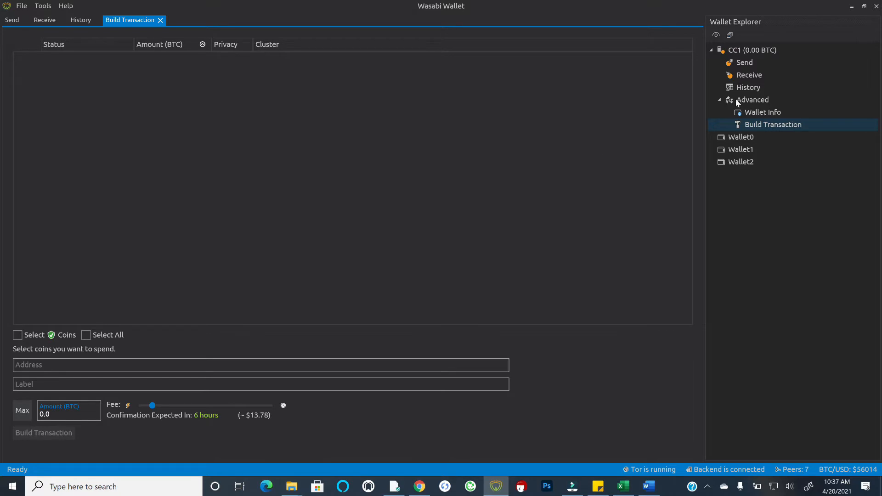
pyautogui.click(751, 51)
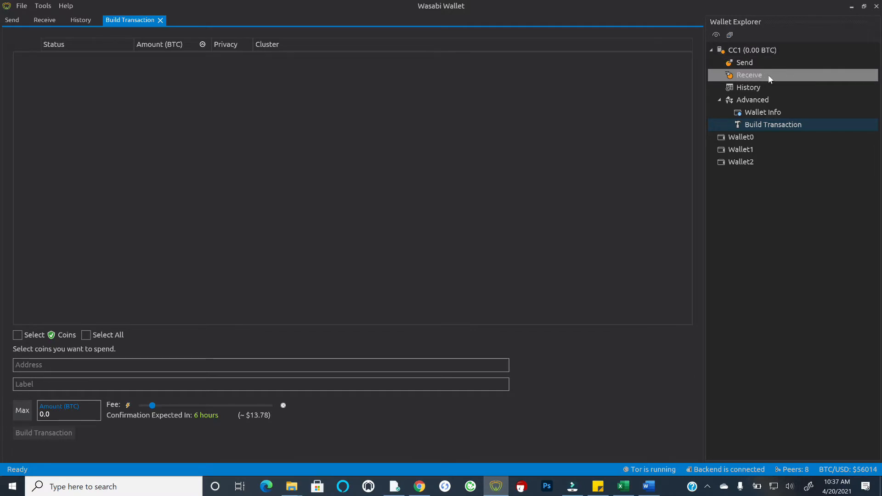
# Show CC1's Receive view, ready to generate a labeled address.
pyautogui.click(749, 75)
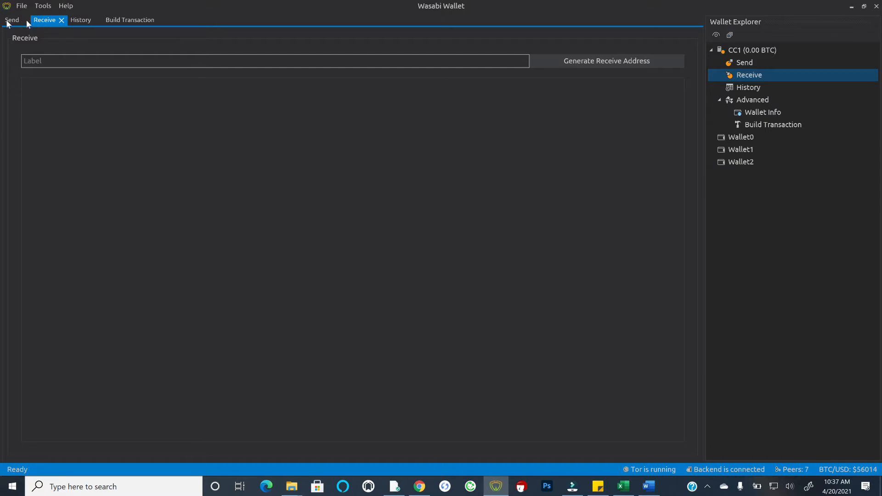
pyautogui.moveTo(44, 22)
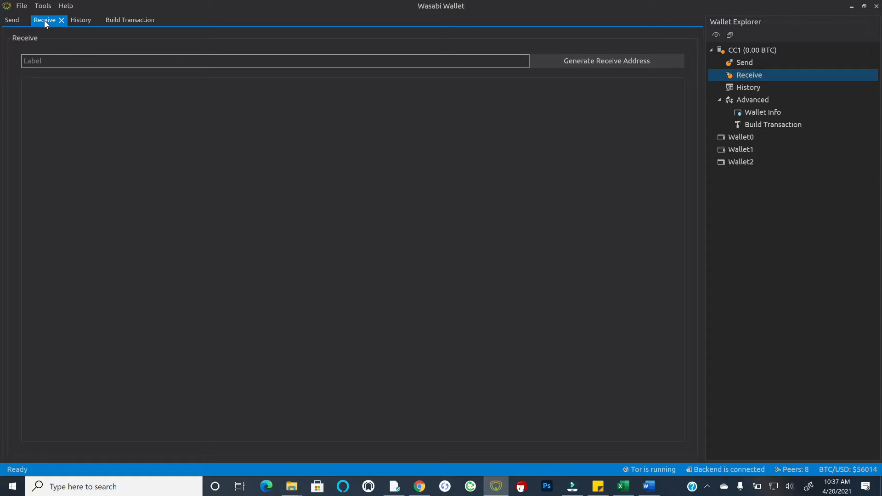
pyautogui.moveTo(463, 87)
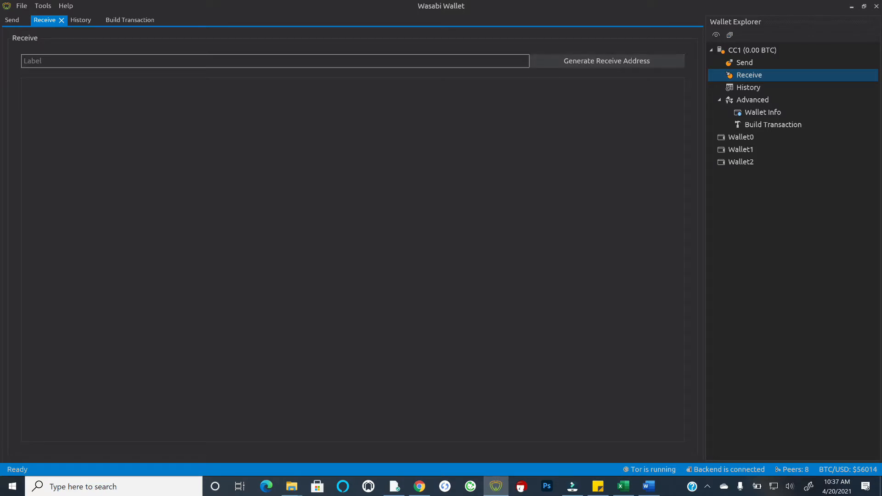
pyautogui.moveTo(59, 64)
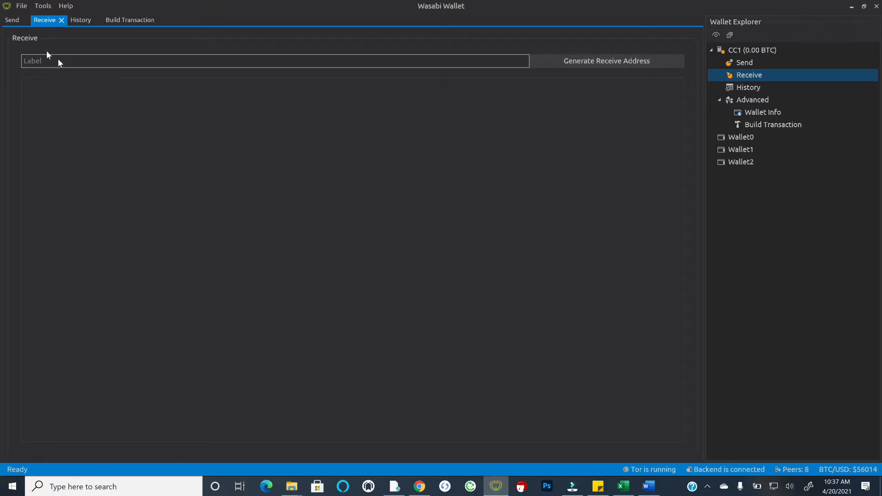
pyautogui.moveTo(217, 128)
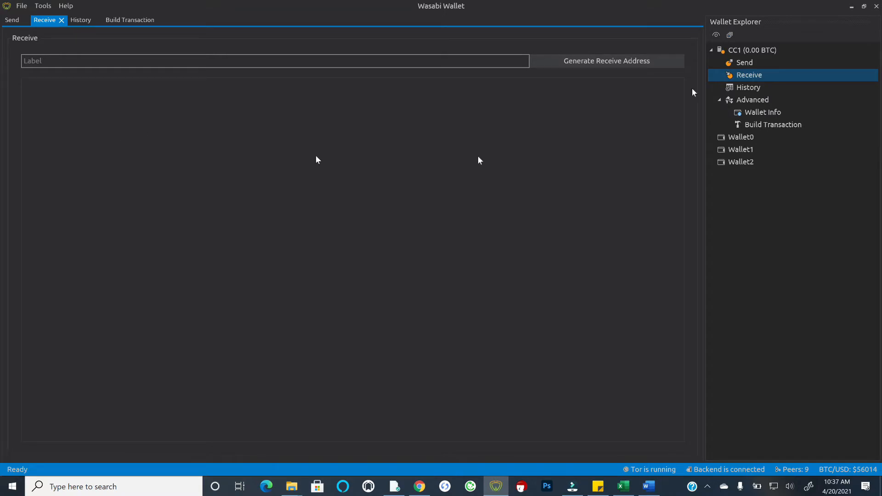
pyautogui.moveTo(195, 169)
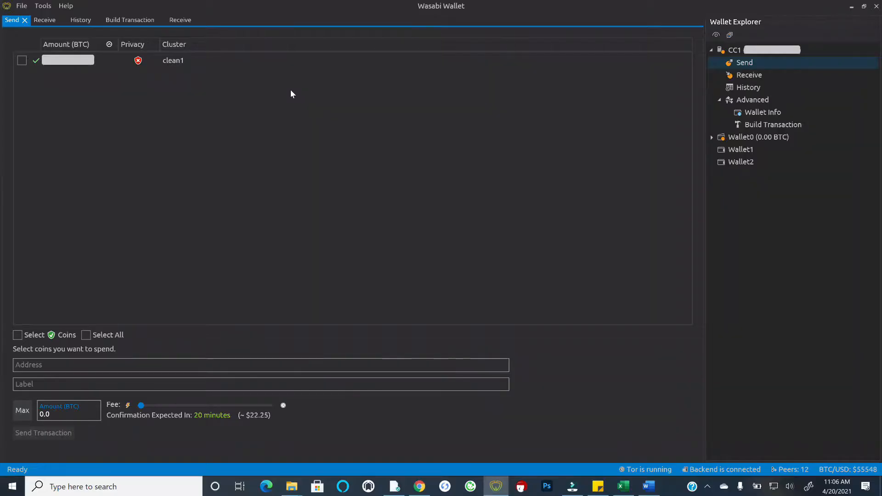
pyautogui.moveTo(511, 59)
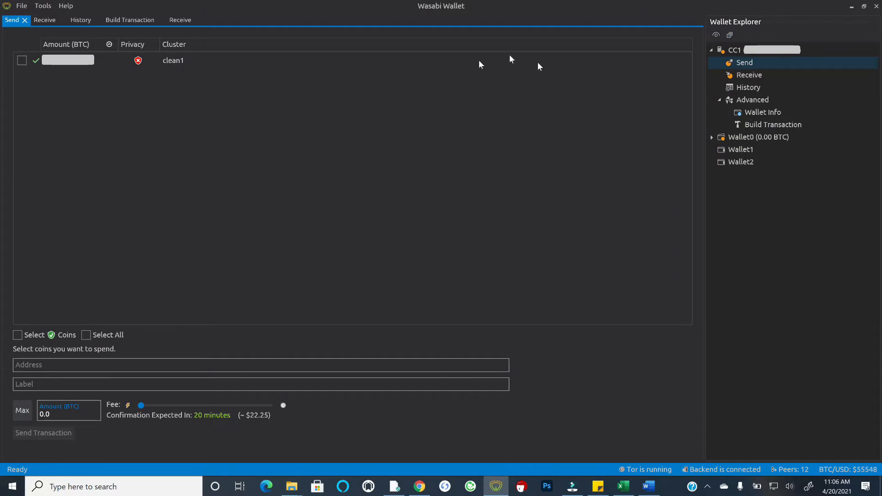
pyautogui.moveTo(503, 132)
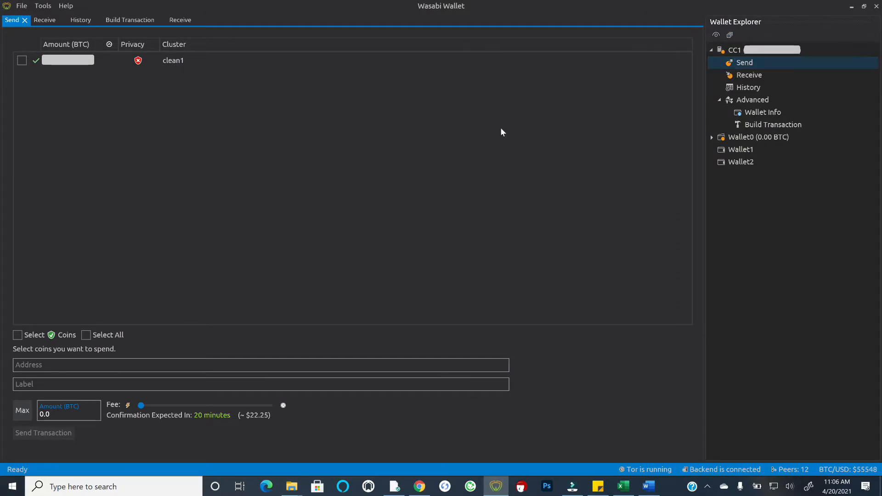
pyautogui.moveTo(354, 166)
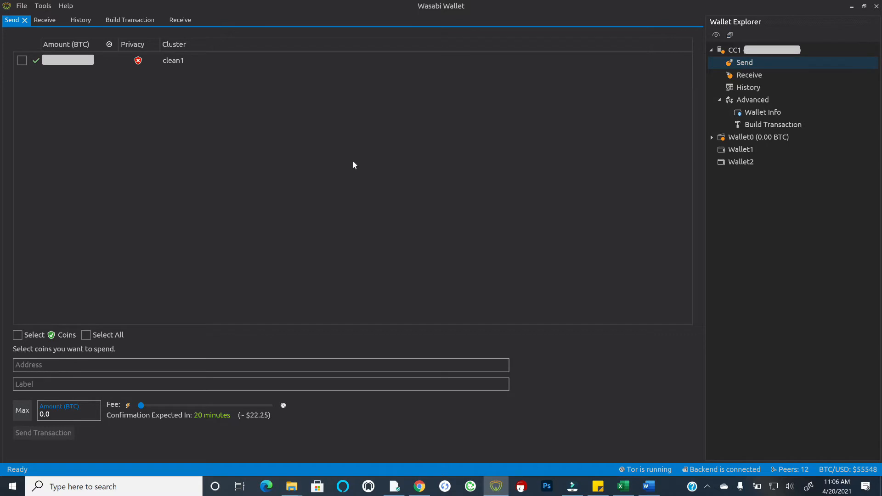
pyautogui.moveTo(340, 148)
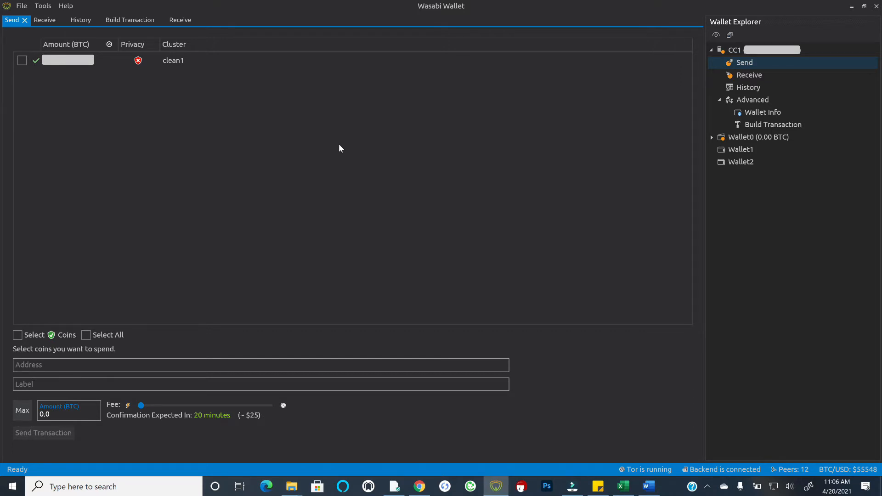
pyautogui.moveTo(336, 147)
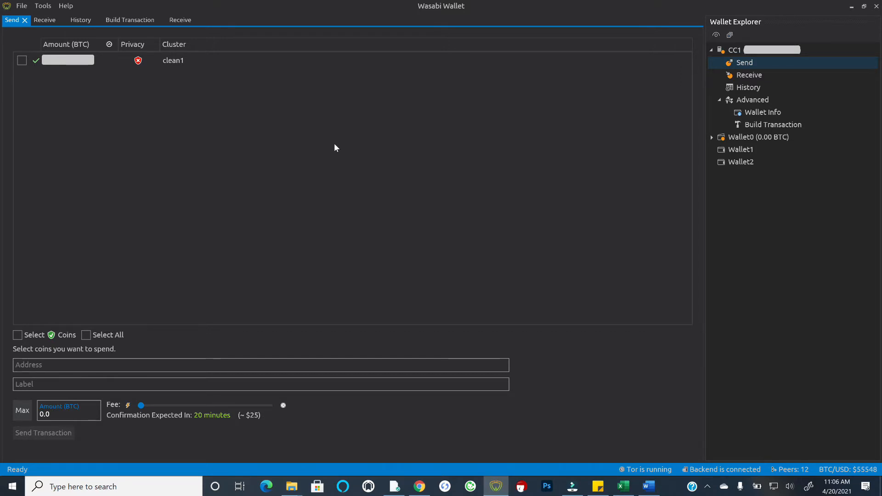
pyautogui.moveTo(215, 174)
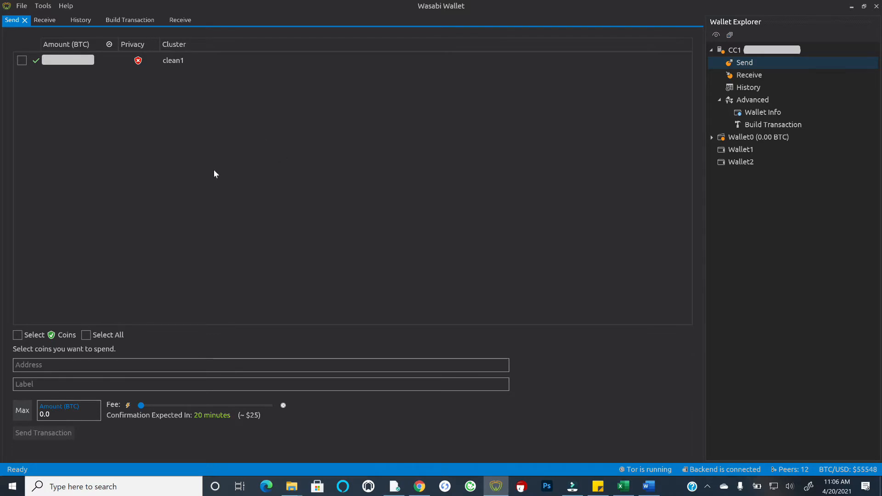
pyautogui.moveTo(213, 178)
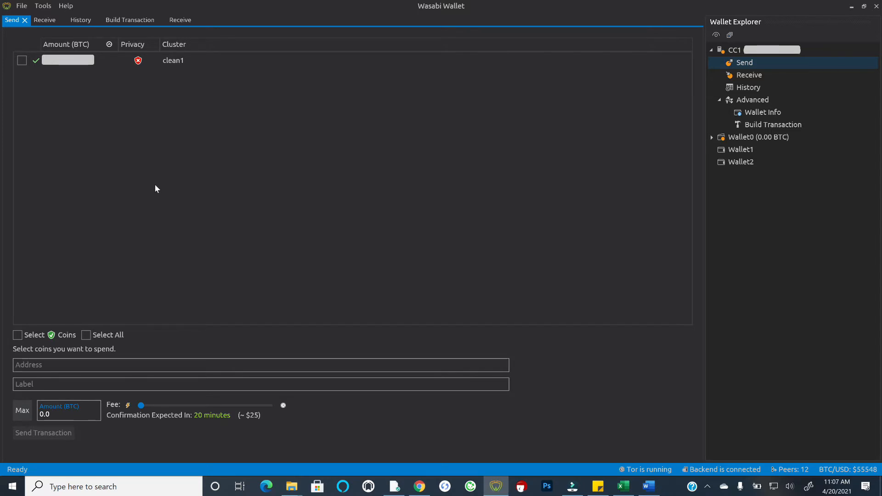
pyautogui.moveTo(164, 272)
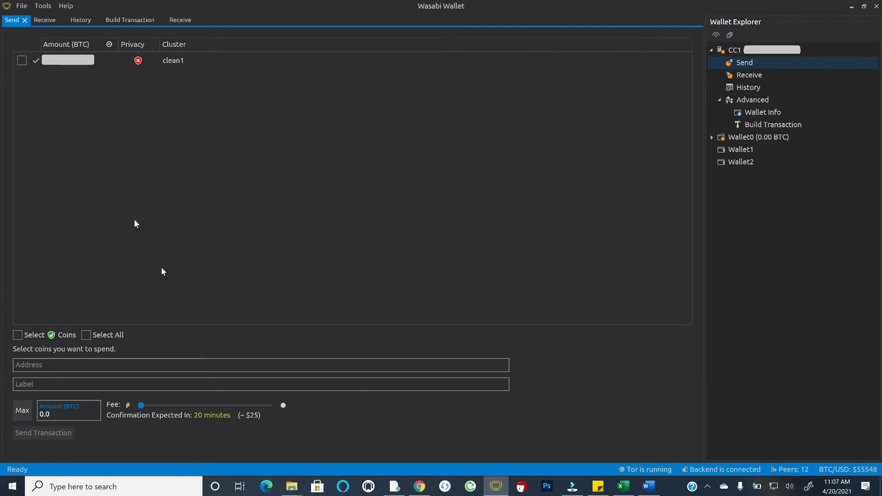
pyautogui.moveTo(180, 232)
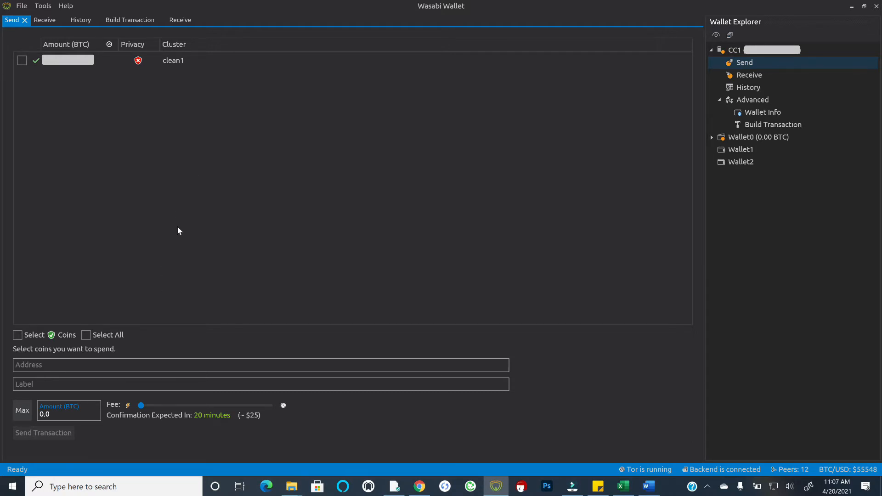
pyautogui.moveTo(160, 251)
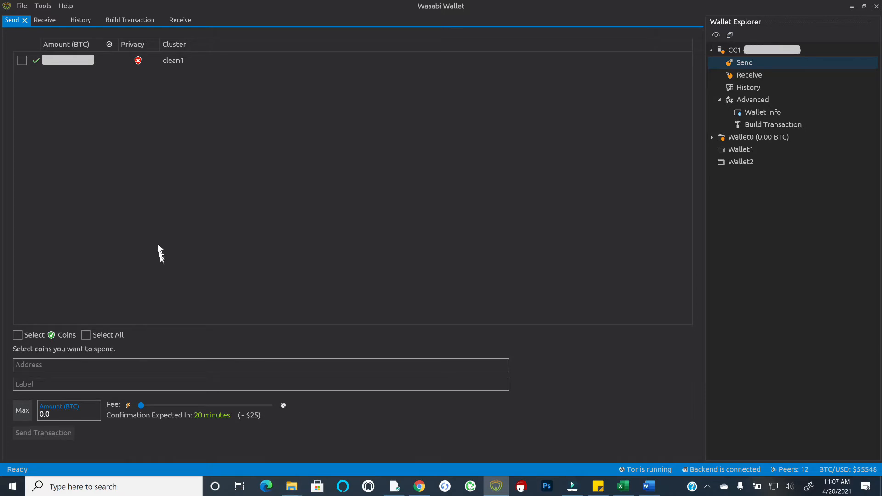
pyautogui.moveTo(160, 248)
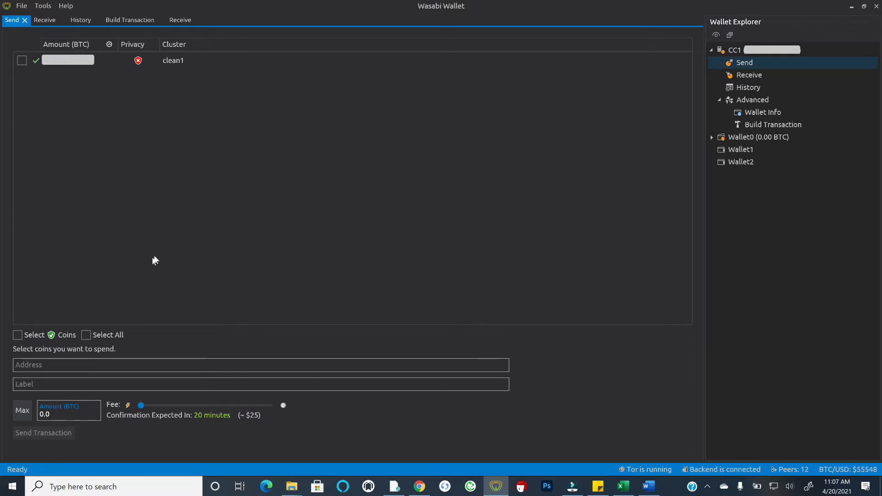
pyautogui.moveTo(374, 208)
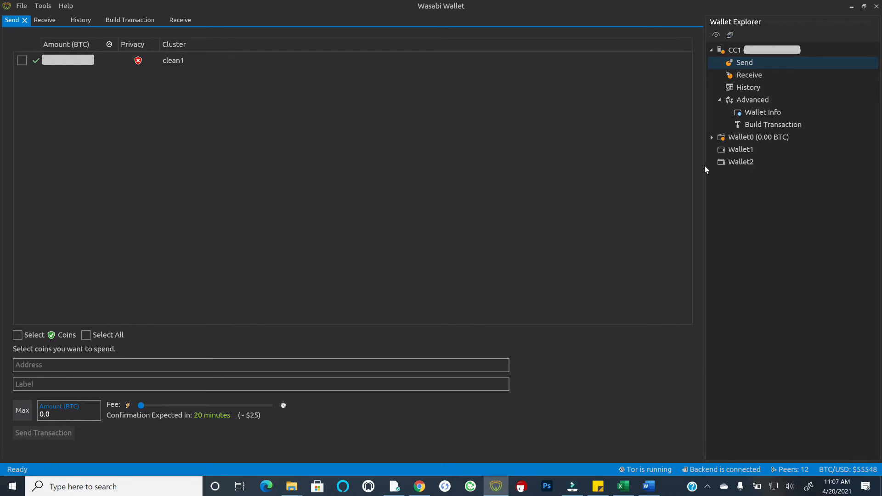
pyautogui.moveTo(760, 103)
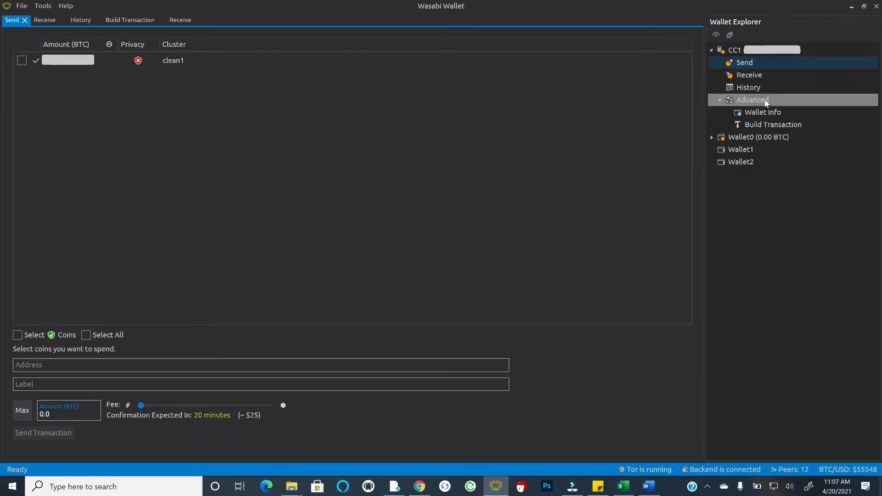
# Bring up CC1's Build Transaction view listing the clean1 coin.
pyautogui.click(752, 99)
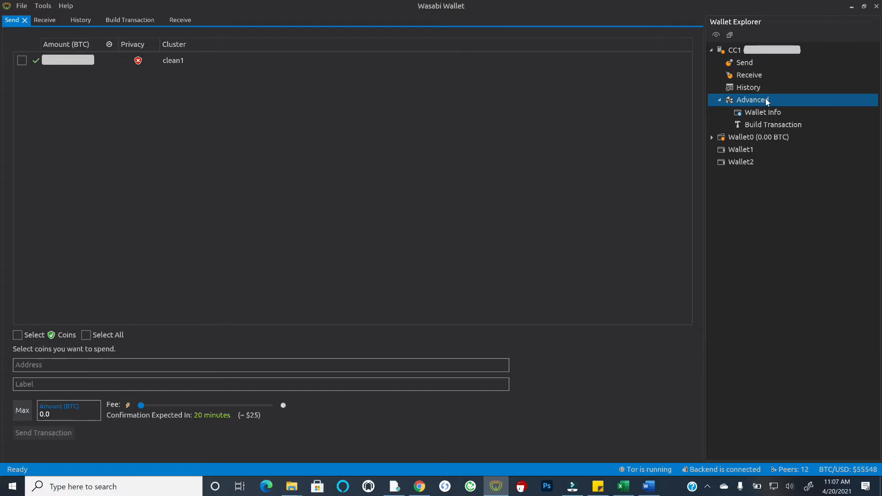
pyautogui.moveTo(803, 127)
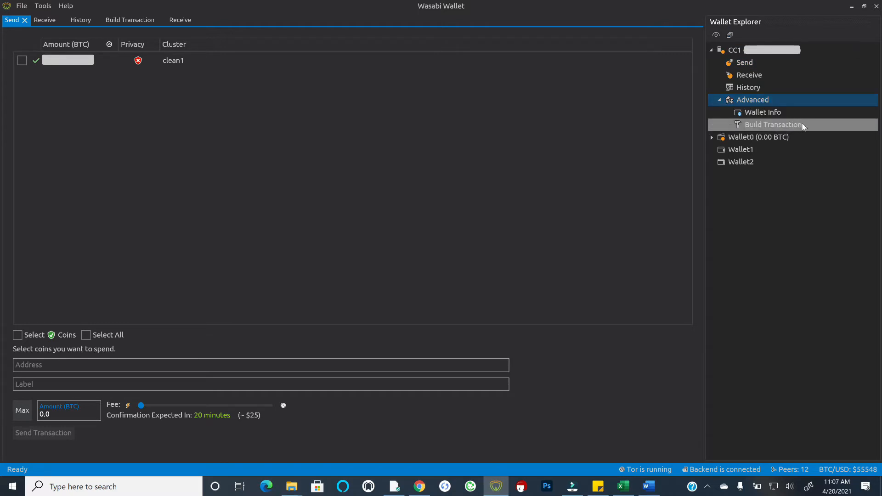
pyautogui.click(774, 125)
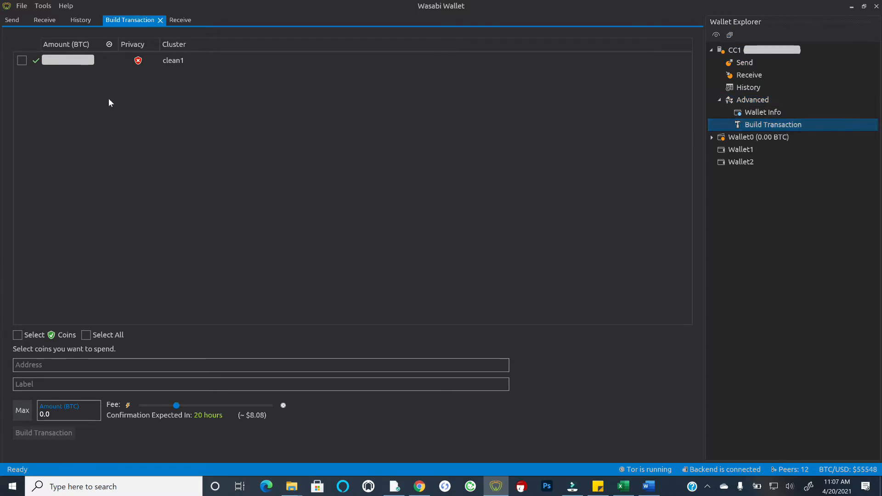
pyautogui.moveTo(409, 241)
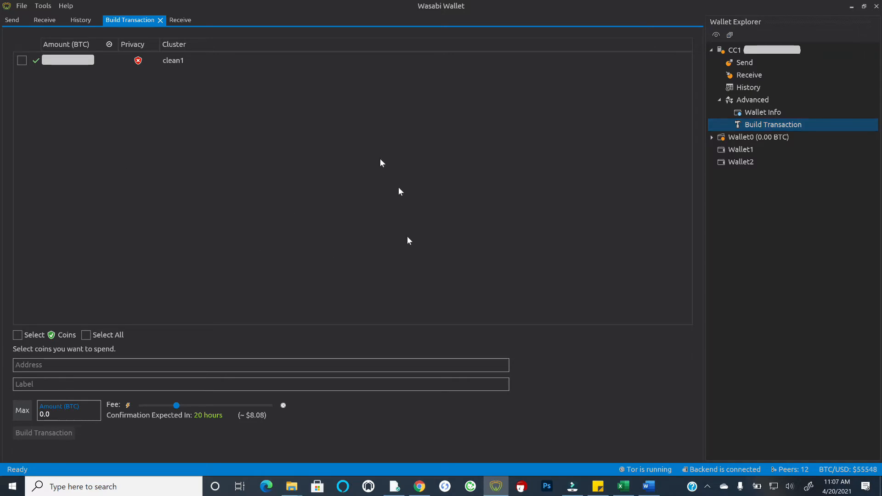
pyautogui.moveTo(417, 237)
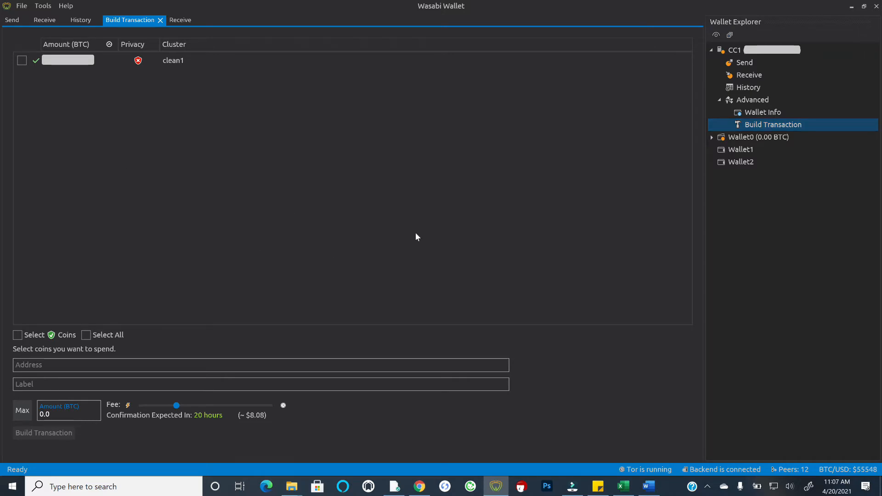
pyautogui.moveTo(377, 217)
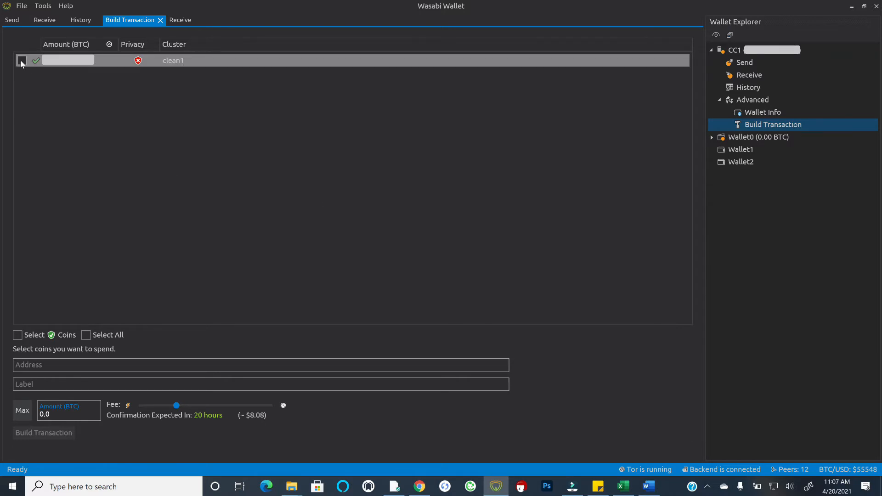
pyautogui.click(22, 60)
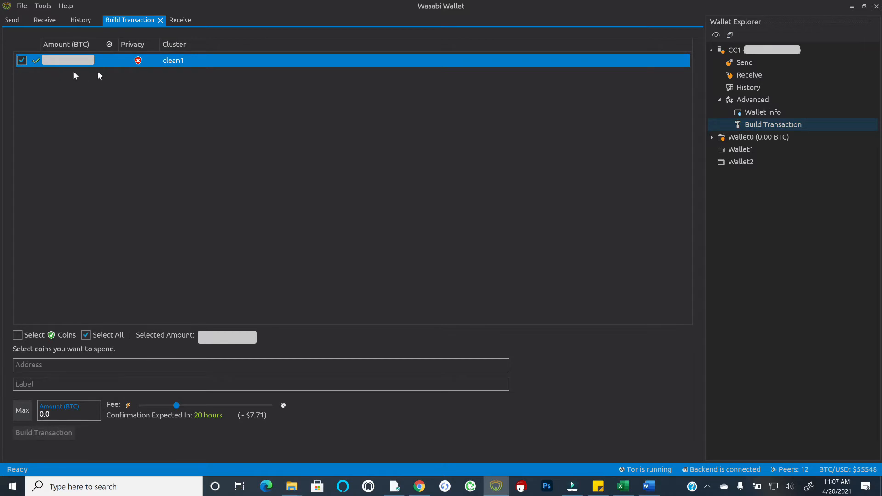
pyautogui.moveTo(294, 156)
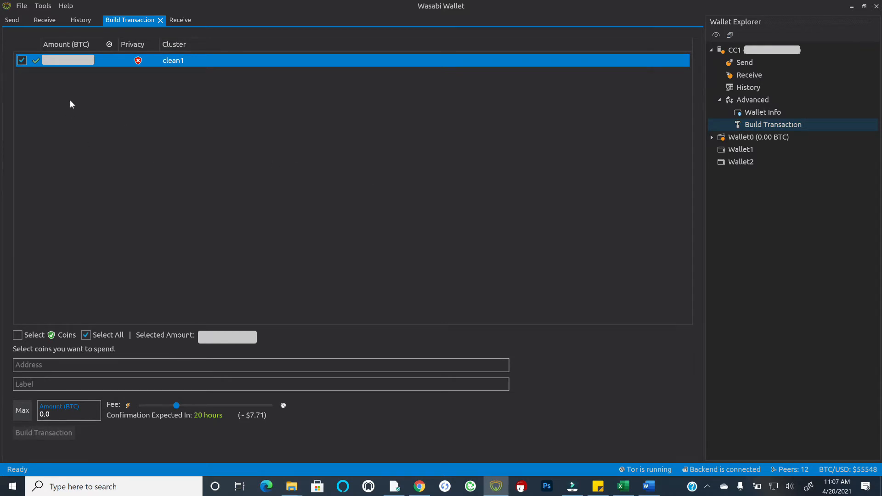
pyautogui.moveTo(65, 272)
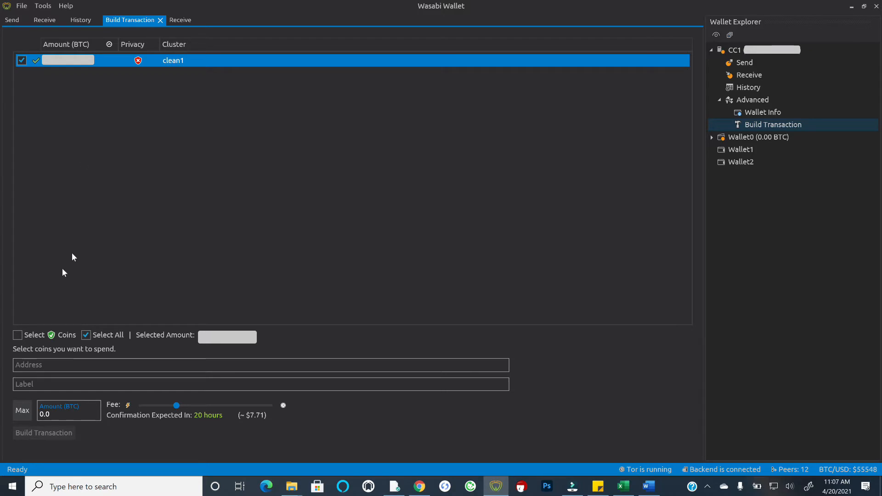
pyautogui.moveTo(332, 307)
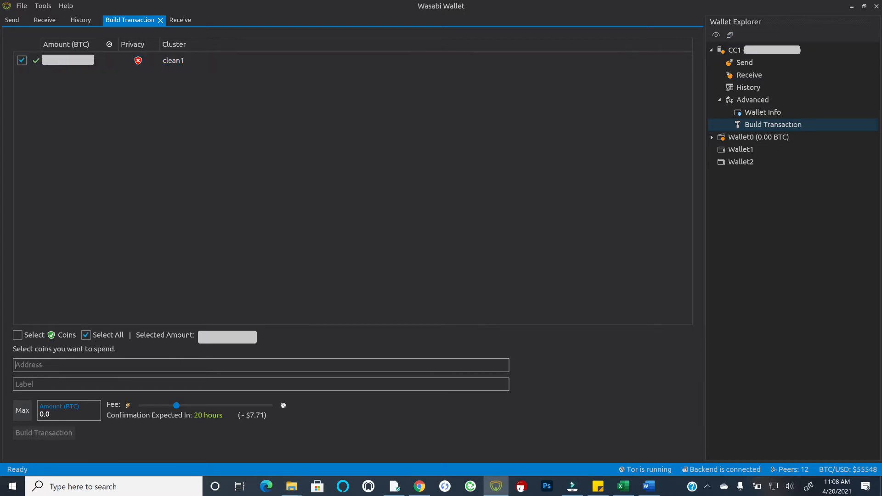
pyautogui.write('bc1q49pc5qk0dw3ufn5hnzz9jhzg29wzqcxx8a62yn')
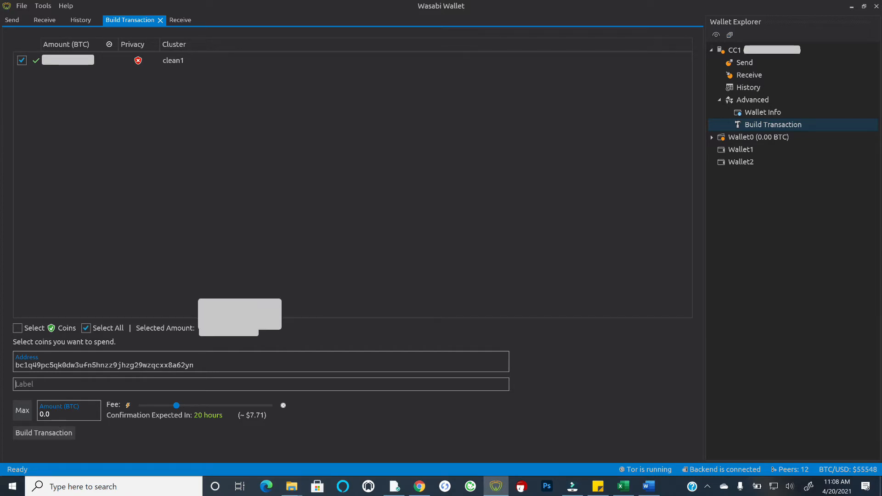
# Label the transaction testPSBT with the amount set to Max.
pyautogui.write('testPSBT')
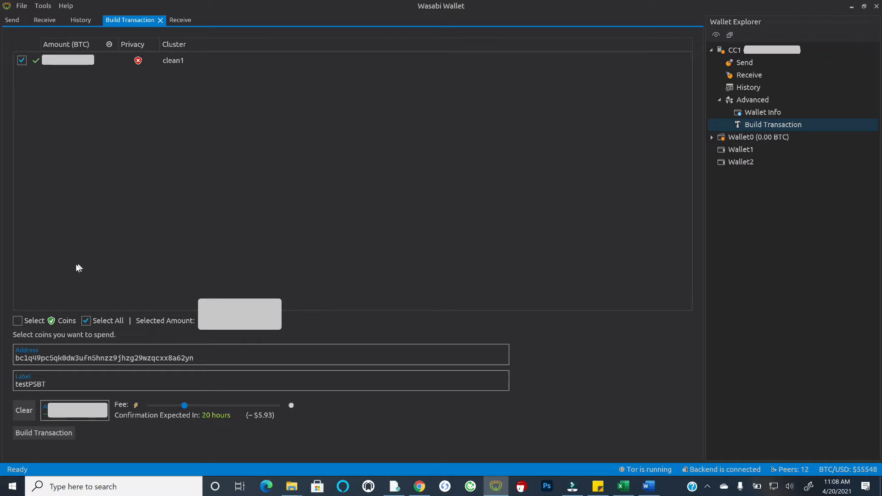
pyautogui.moveTo(185, 410)
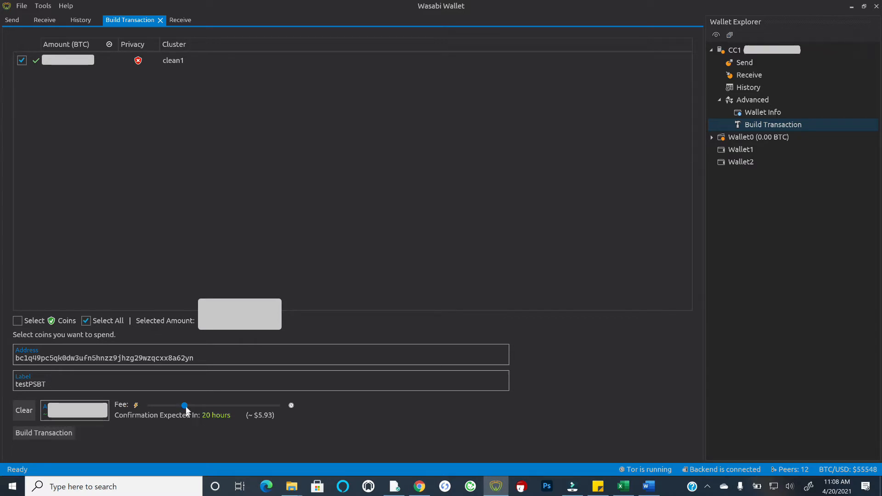
# Adjust the fee slider from a 20-hour to a 13-hour confirmation target.
pyautogui.moveTo(185, 405); pyautogui.dragTo(176, 405)
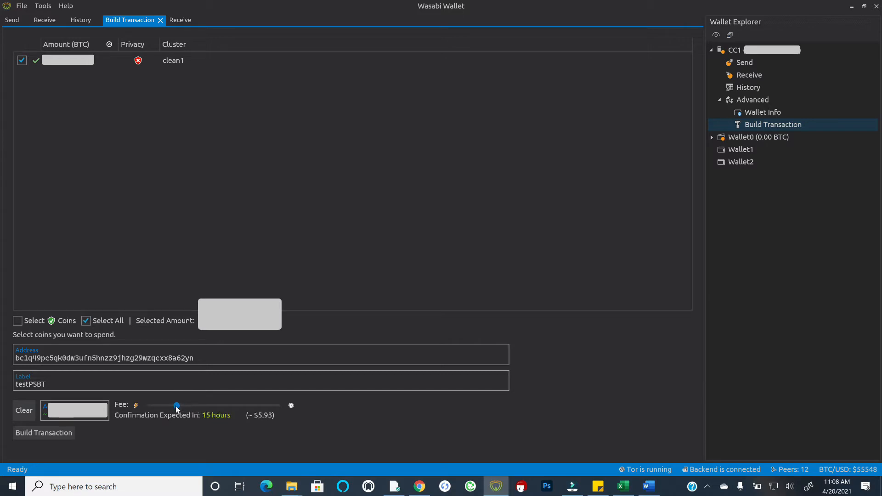
pyautogui.moveTo(177, 405); pyautogui.dragTo(171, 405)
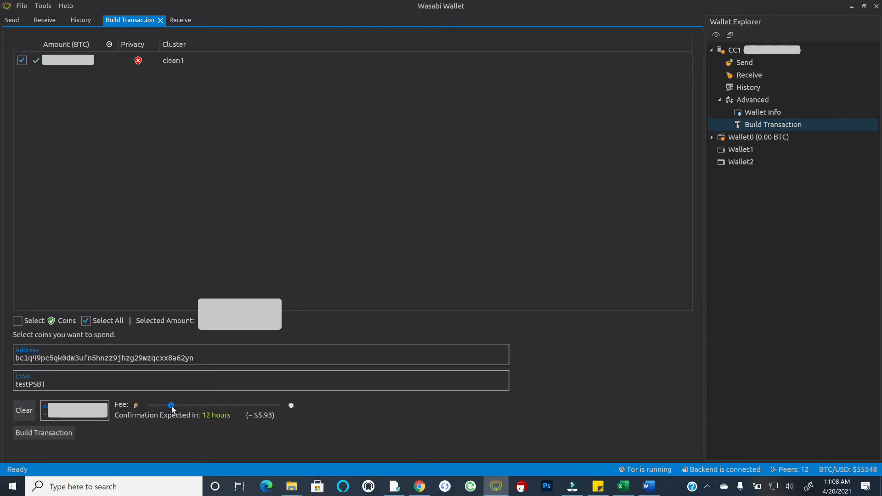
pyautogui.moveTo(172, 405); pyautogui.dragTo(173, 405)
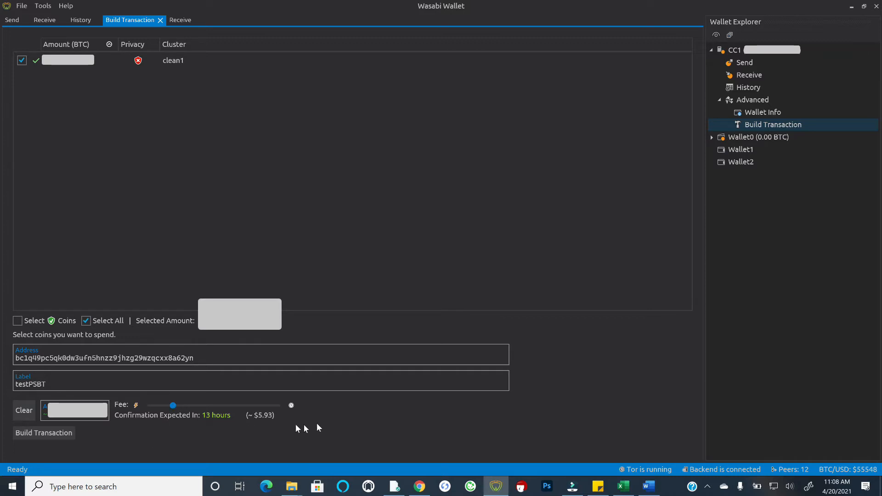
pyautogui.moveTo(345, 422)
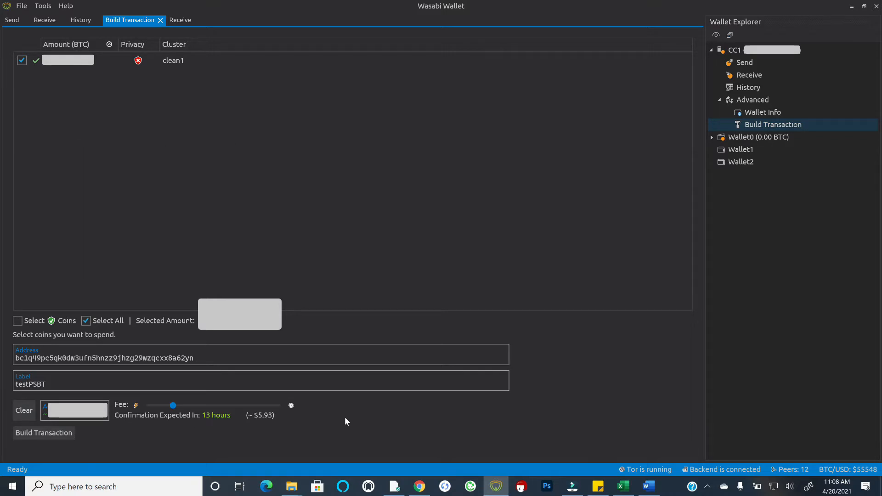
pyautogui.moveTo(347, 419)
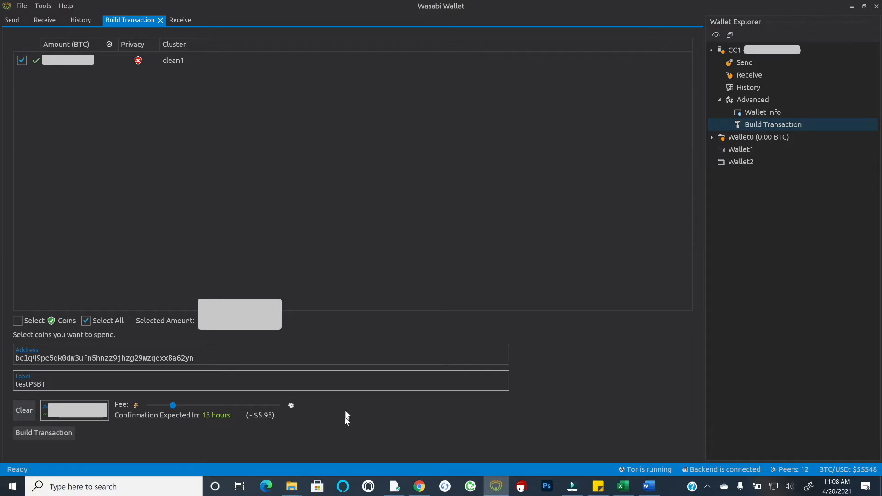
pyautogui.moveTo(347, 414)
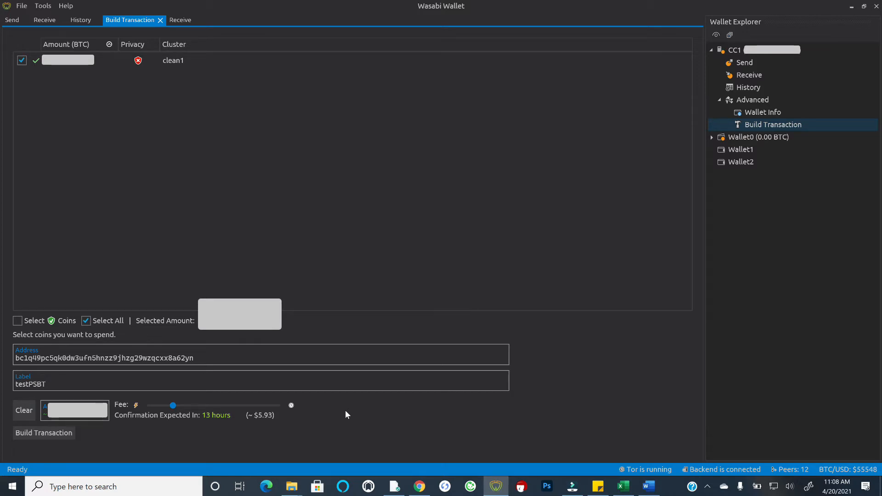
pyautogui.moveTo(327, 416)
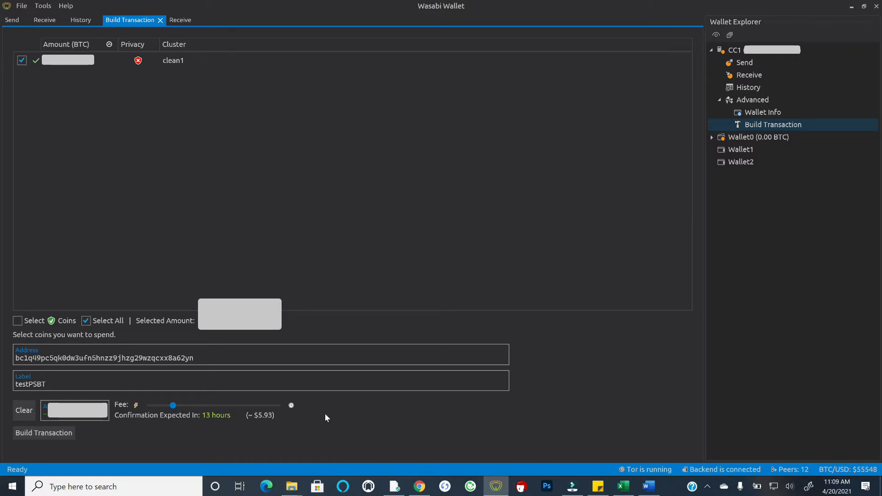
pyautogui.moveTo(397, 420)
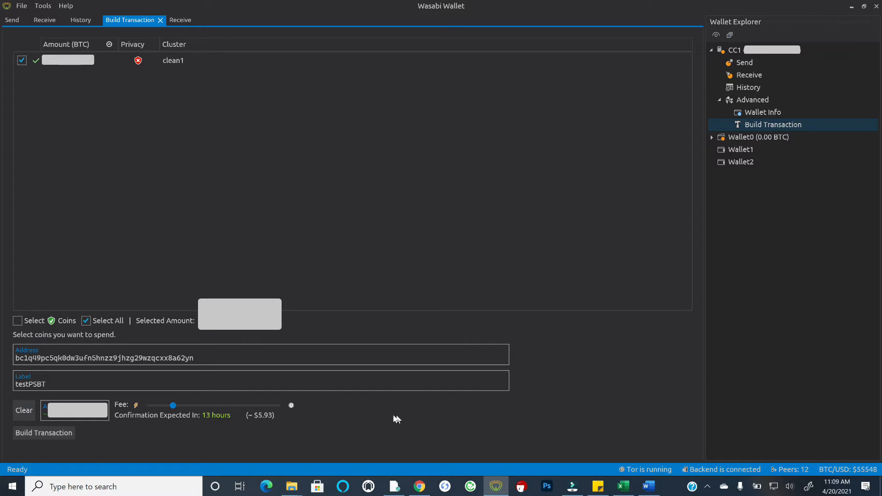
pyautogui.moveTo(395, 419)
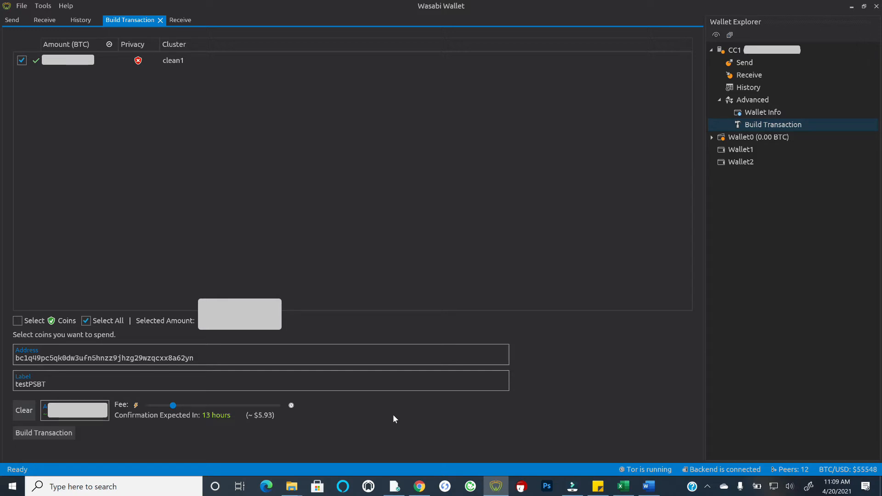
pyautogui.moveTo(363, 422)
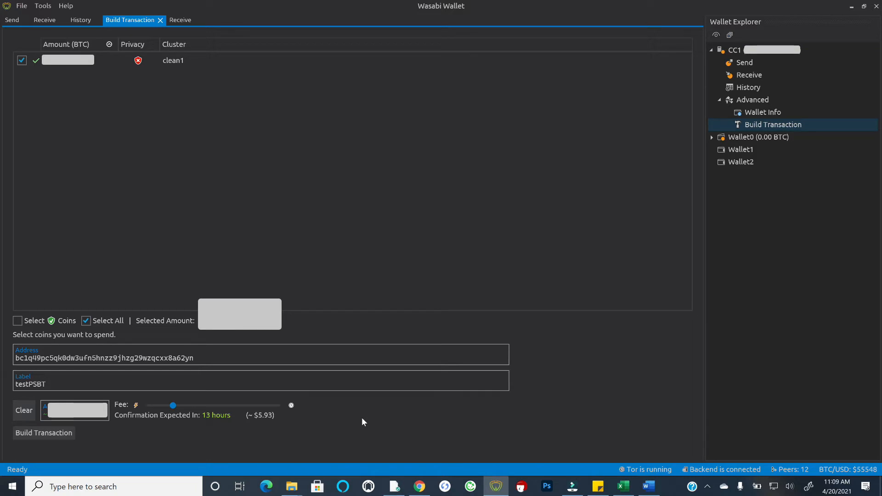
pyautogui.moveTo(415, 429)
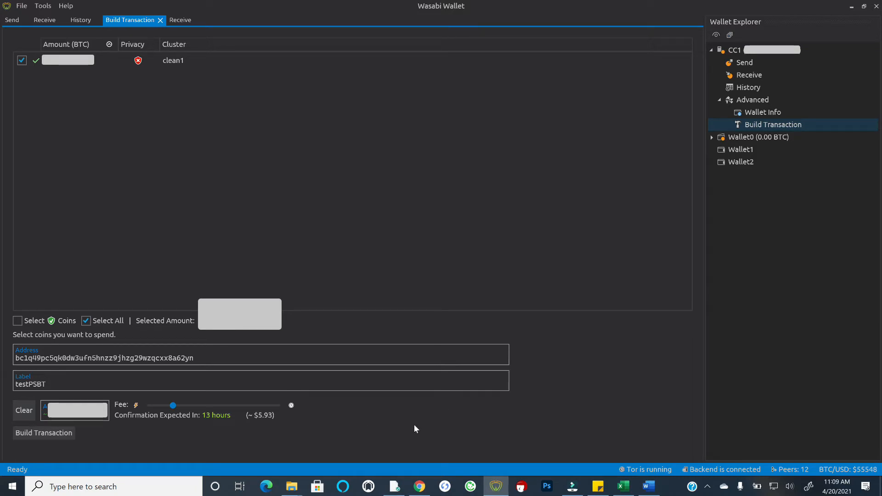
pyautogui.moveTo(231, 430)
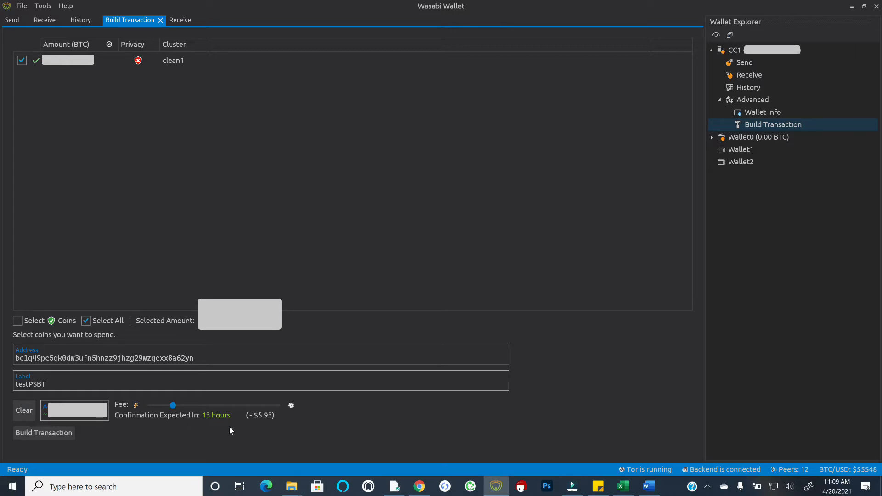
pyautogui.moveTo(94, 443)
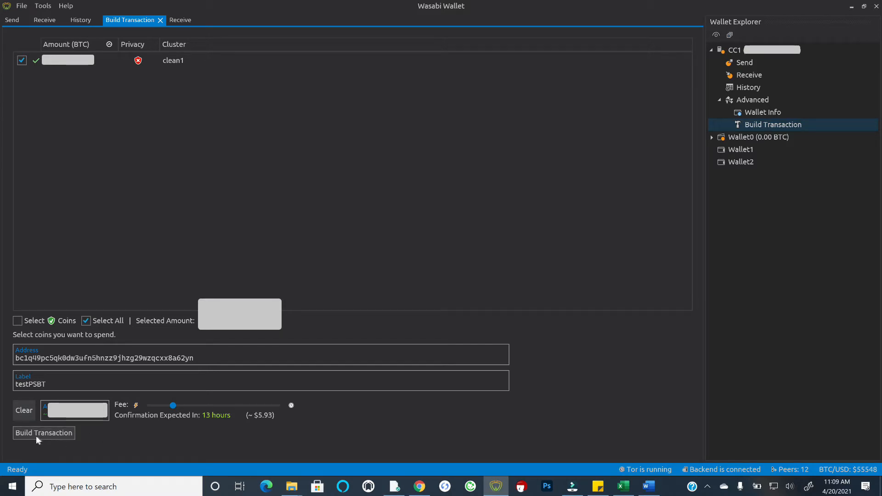
# Build the unsigned testPSBT transaction from the filled-in send form.
pyautogui.click(44, 433)
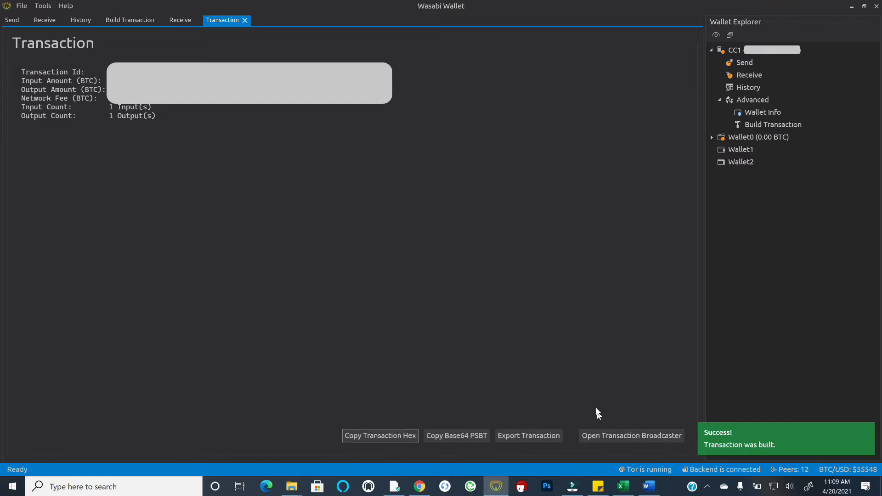
pyautogui.moveTo(539, 334)
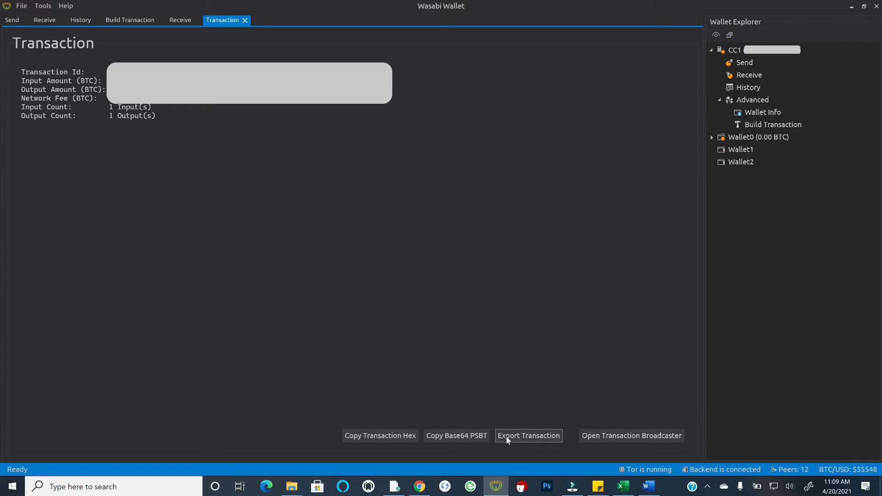
# Export the built transaction as a binary PSBT, choosing the SDHC (D:) card as destination.
pyautogui.click(528, 436)
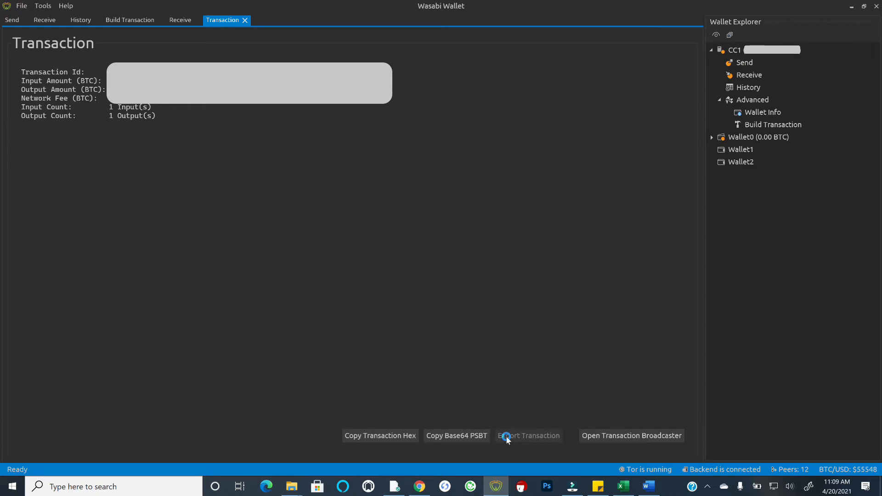
pyautogui.click(507, 435)
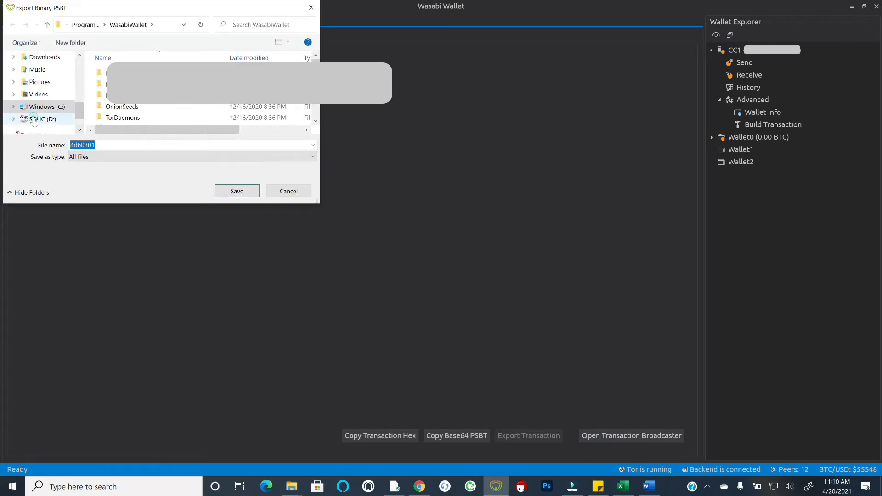
pyautogui.click(38, 119)
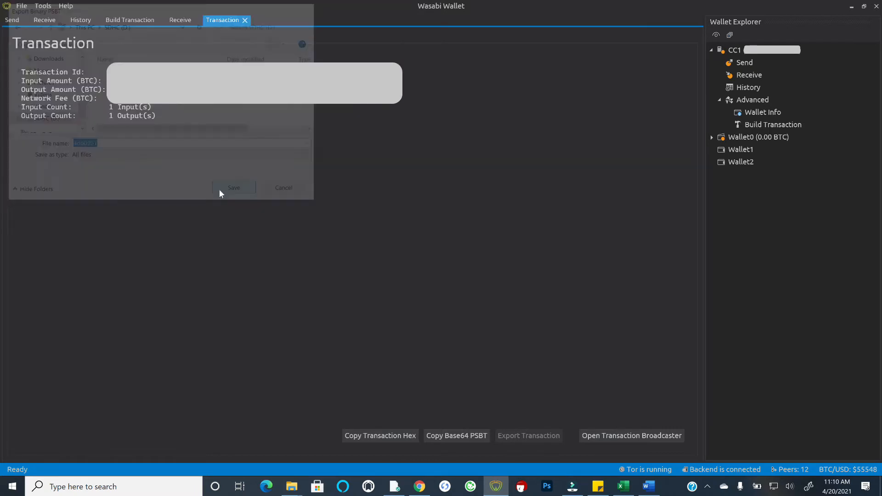
# Save the PSBT to the SD card and confirm 4d60301.psbt appears in File Explorer.
pyautogui.click(235, 187)
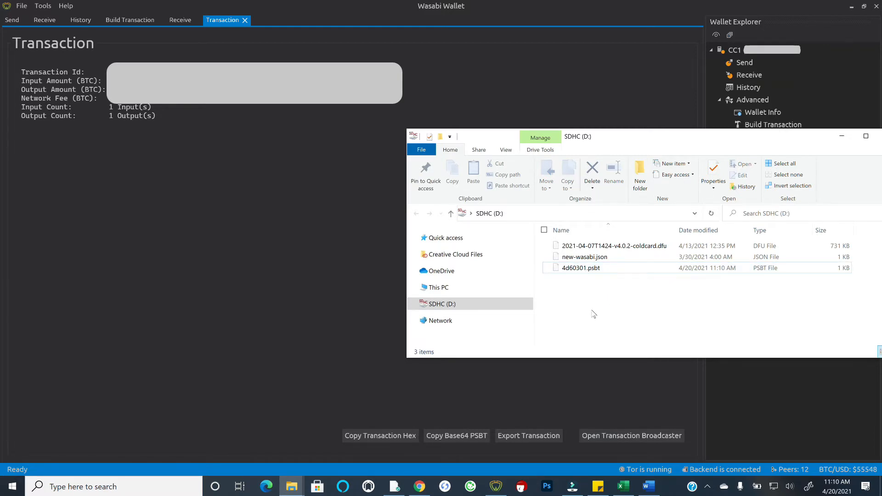
pyautogui.moveTo(589, 310)
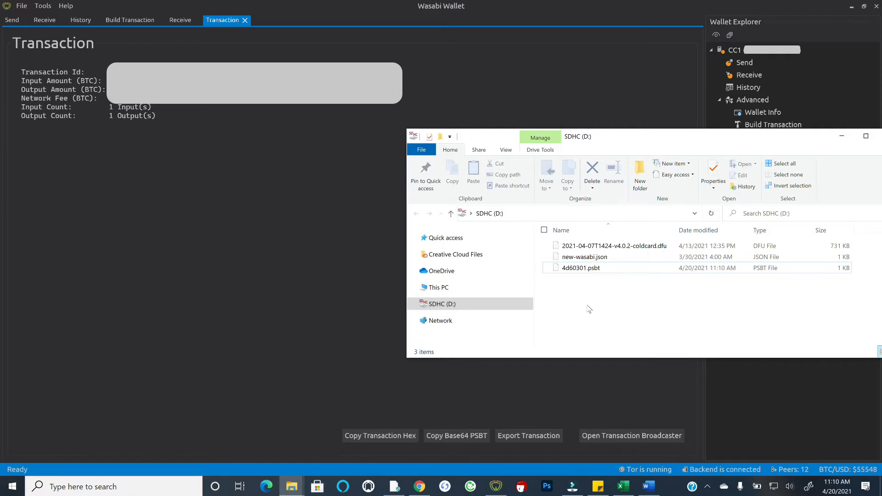
pyautogui.moveTo(494, 230)
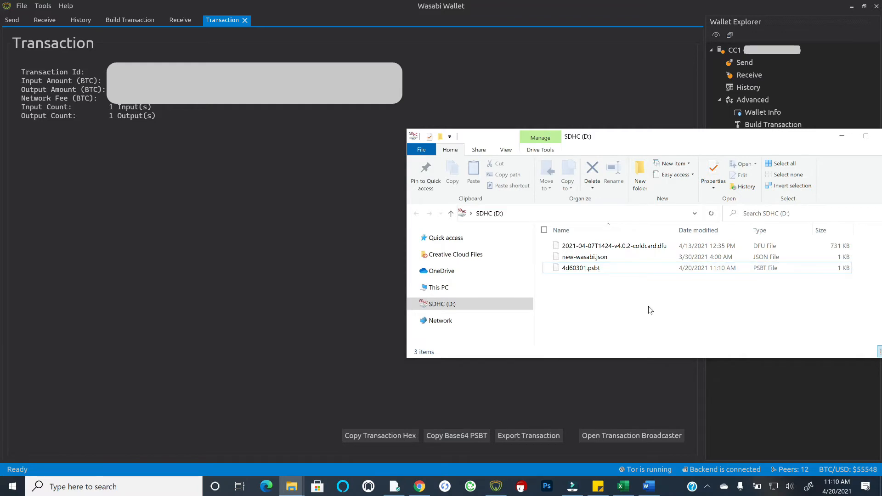
pyautogui.moveTo(610, 336)
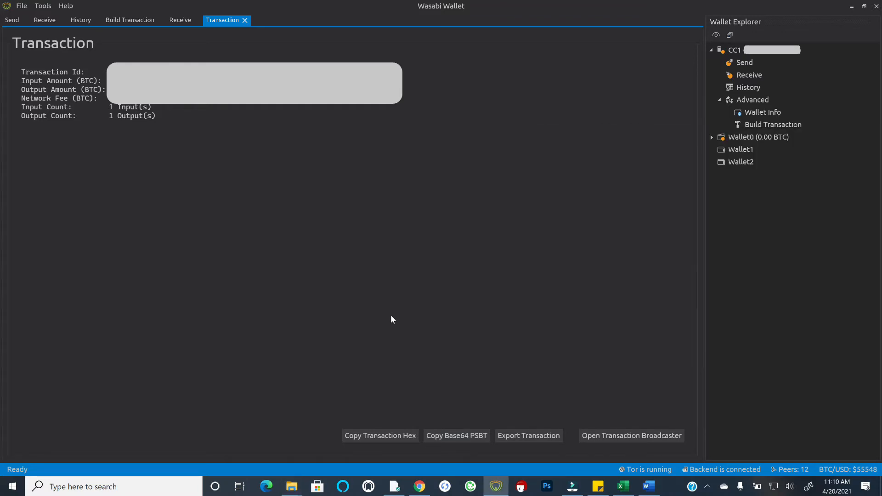
pyautogui.moveTo(283, 219)
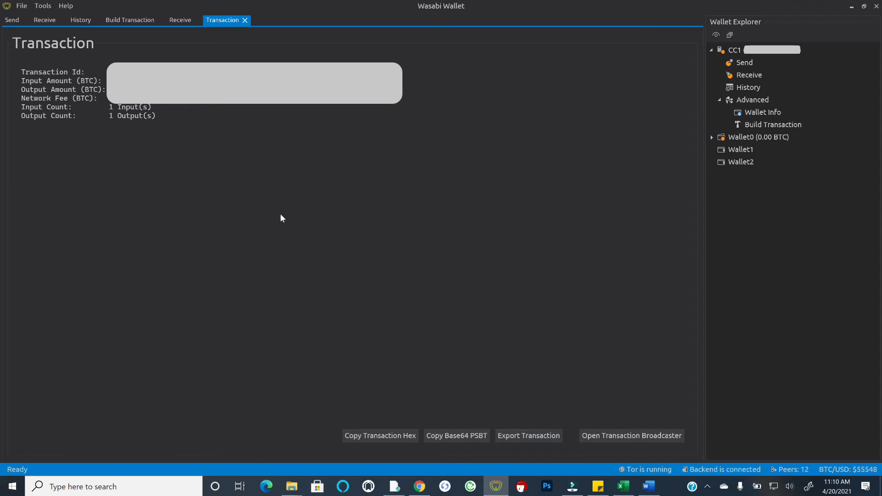
pyautogui.moveTo(444, 236)
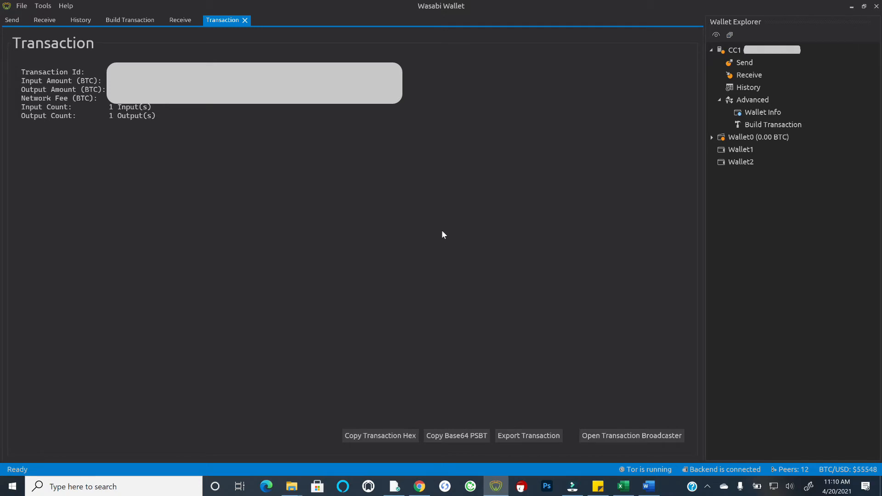
pyautogui.moveTo(290, 493)
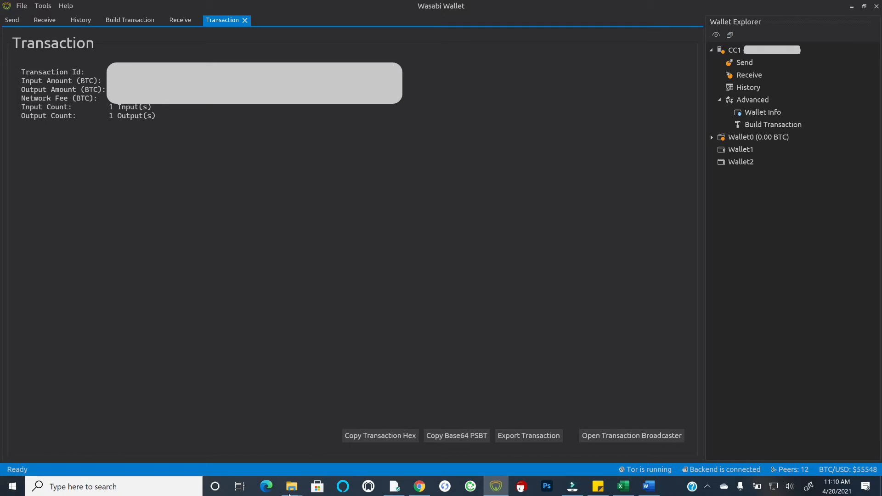
pyautogui.click(291, 486)
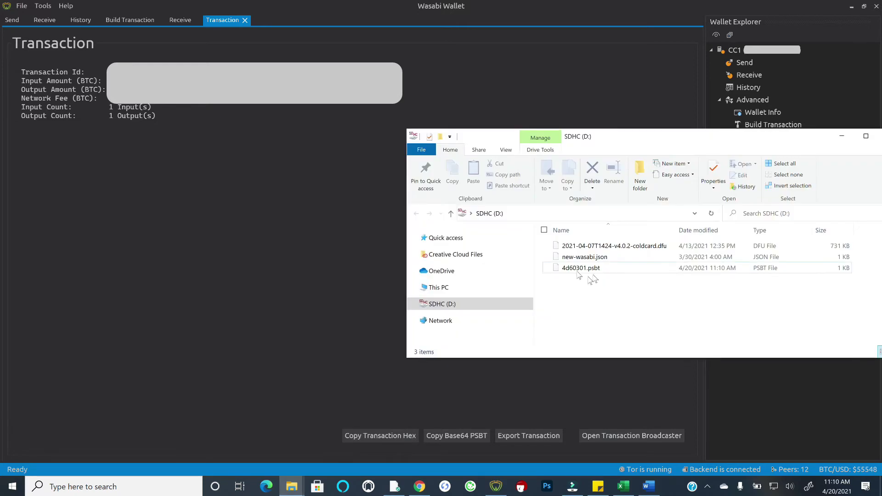
pyautogui.moveTo(581, 268)
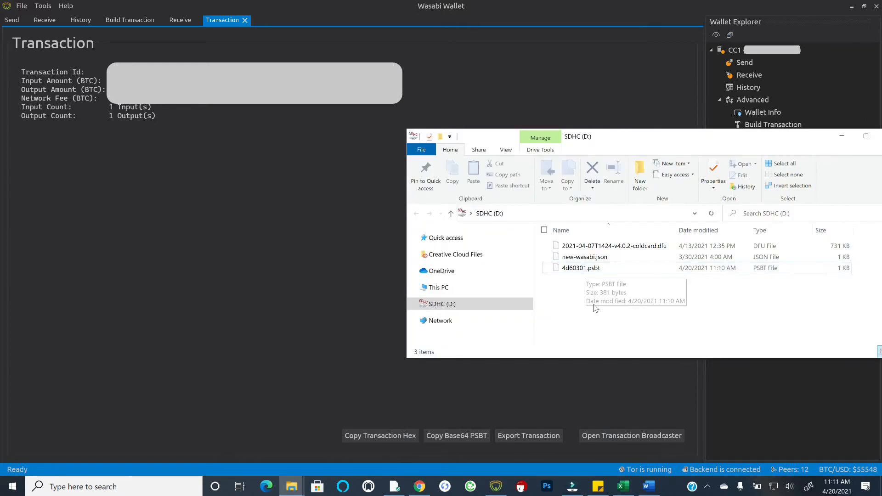
pyautogui.moveTo(582, 310)
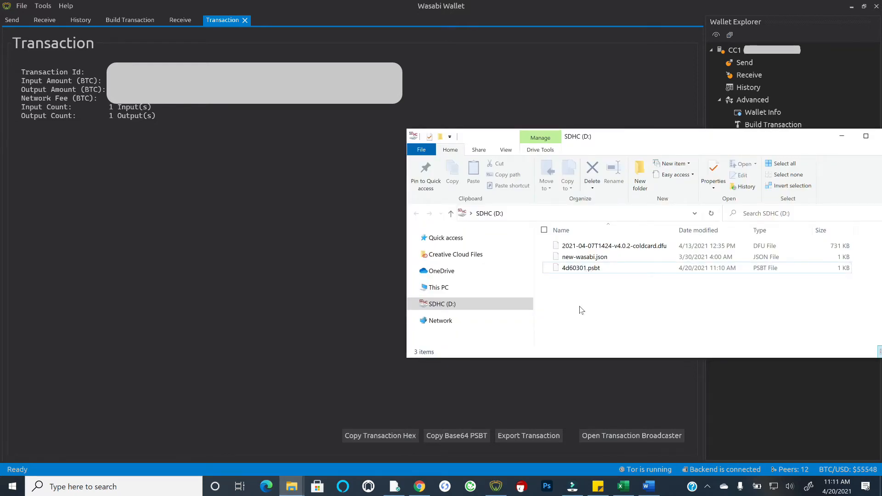
pyautogui.moveTo(594, 319)
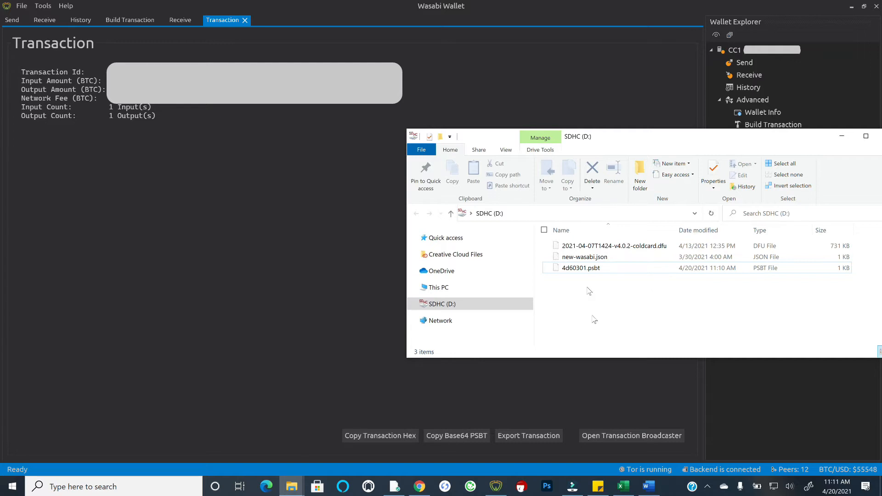